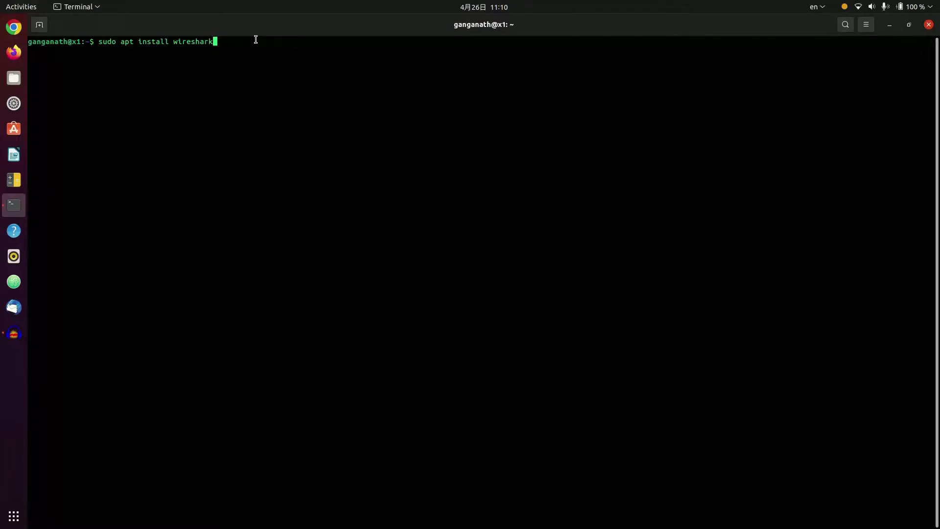
# Run sudo apt install wireshark with the password; it reports Wireshark is already newest
pyautogui.press('Return')
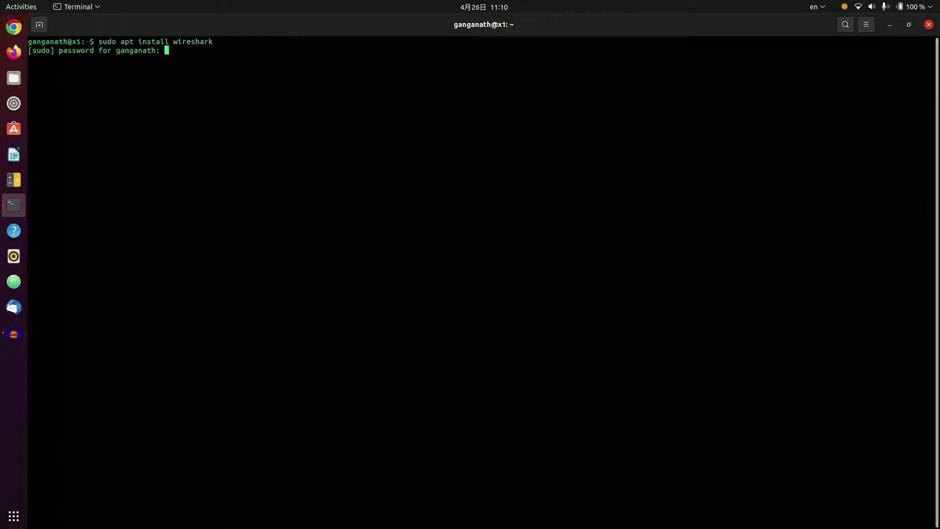
pyautogui.press('Return')
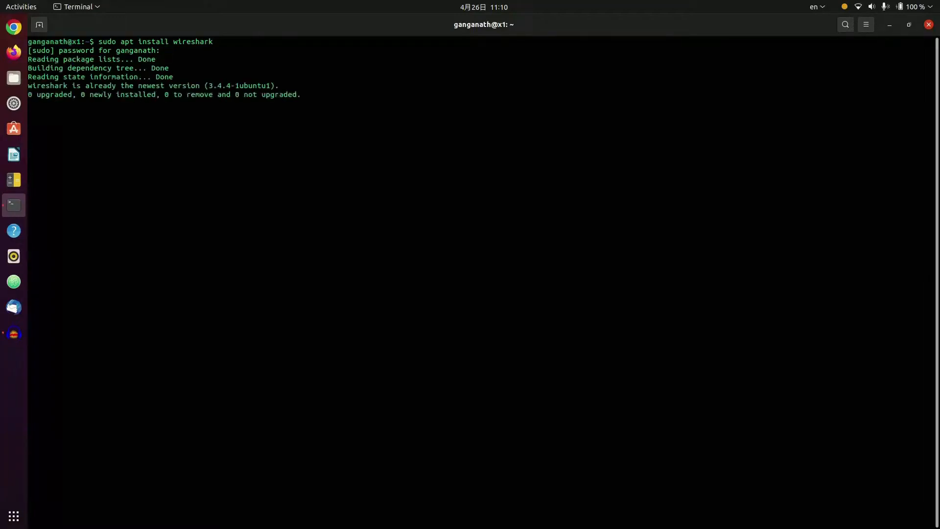
pyautogui.press('Return')
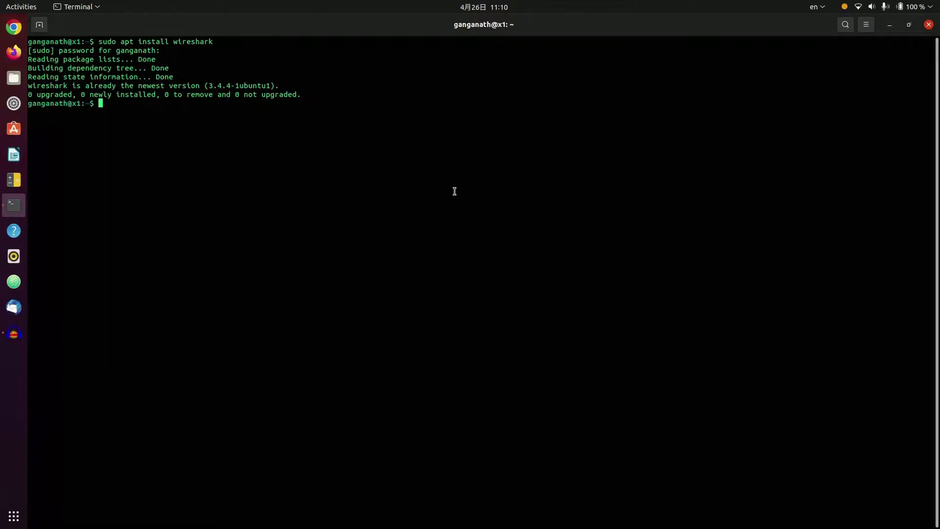
pyautogui.write('sudo wire')
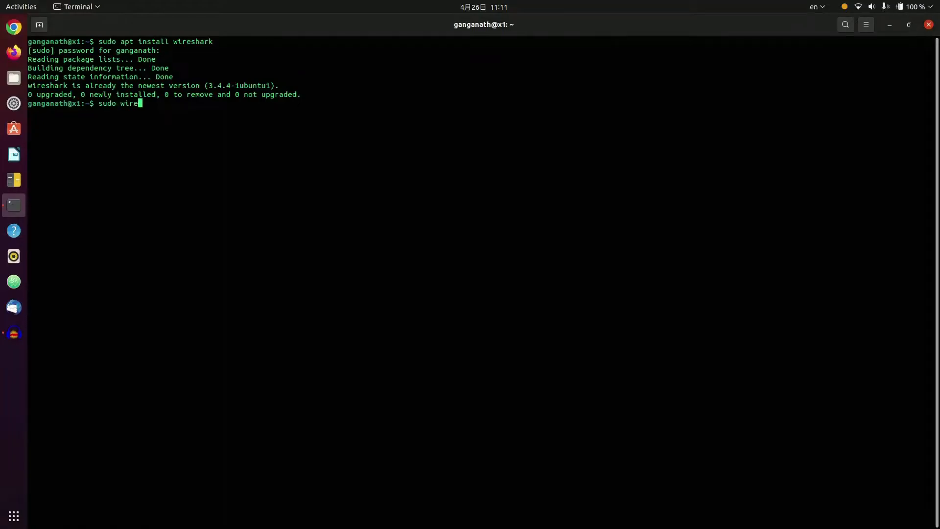
# Launch sudo wireshark maximized, capture on enp0s31f6, filter 192.168.200.7 to 192.168.200.14 without IPv6
pyautogui.press('Return')
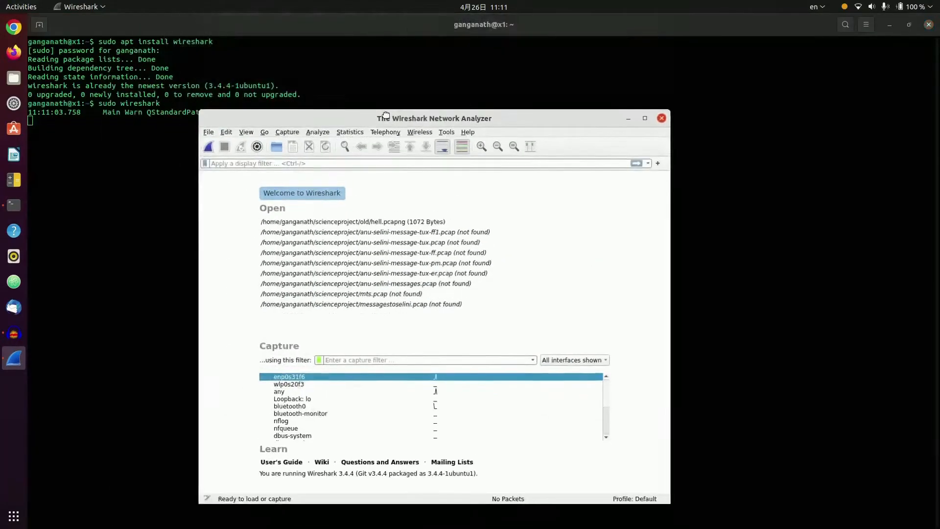
pyautogui.click(644, 118)
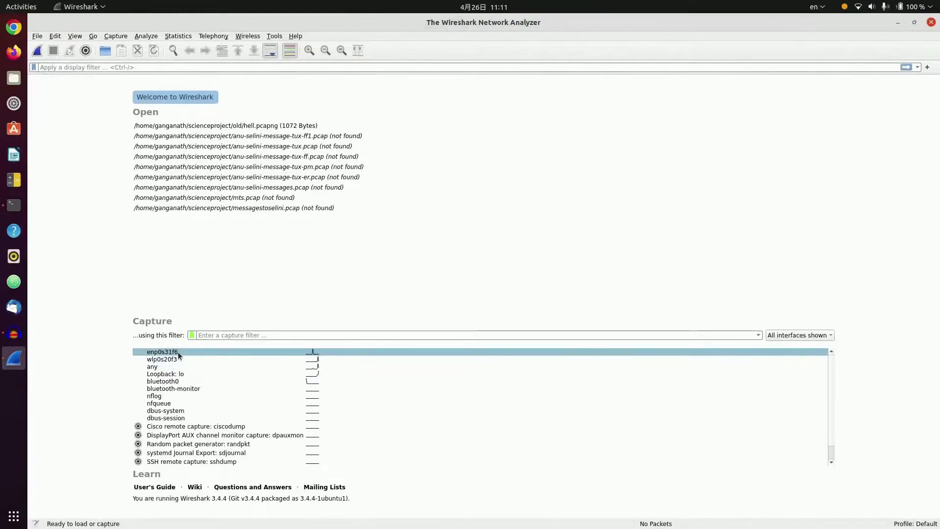
pyautogui.moveTo(163, 352)
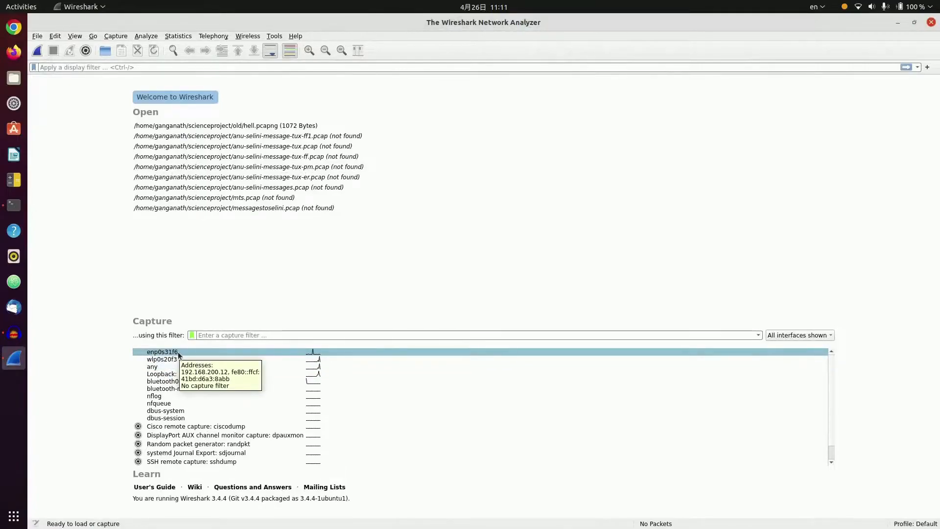
pyautogui.doubleClick(162, 352)
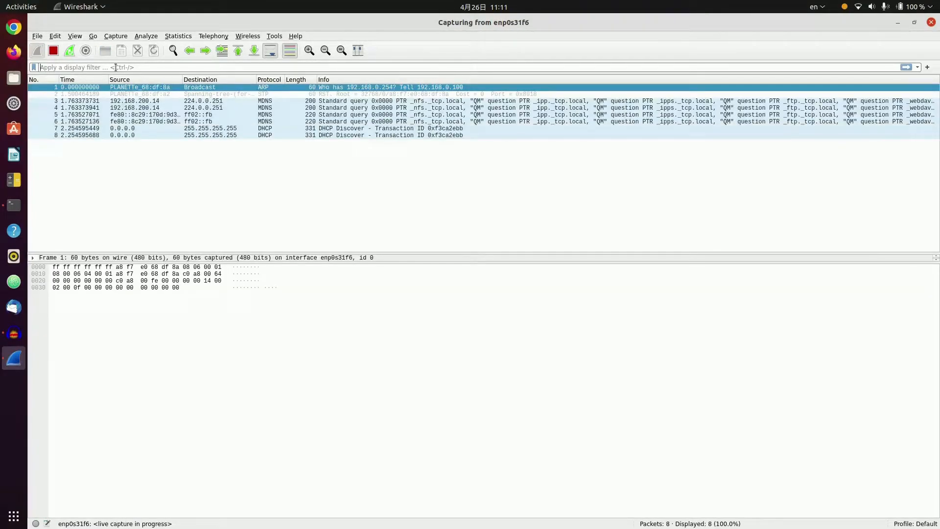
pyautogui.write('ip')
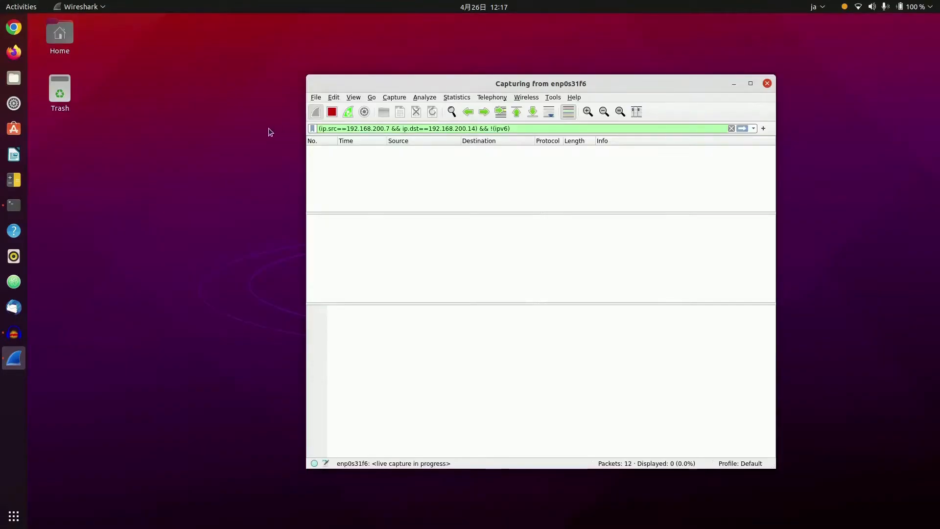
pyautogui.moveTo(254, 147)
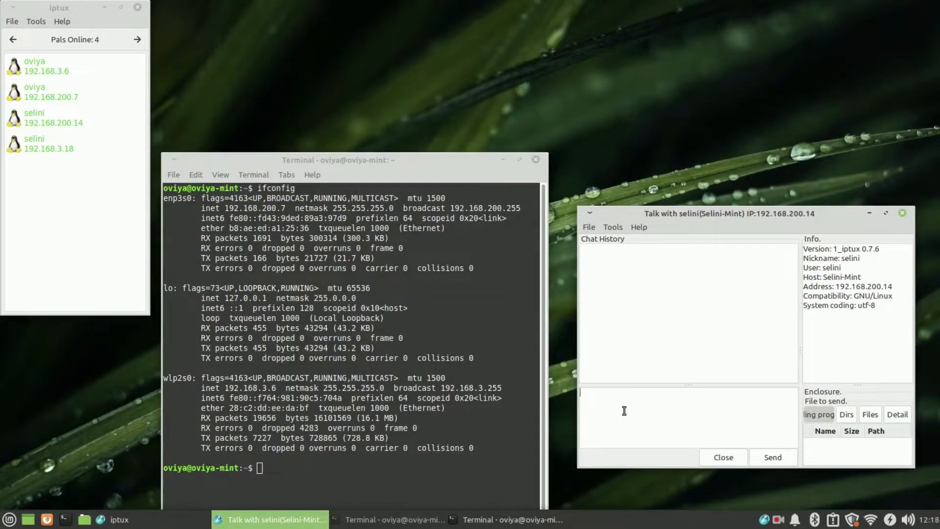
# Send the iptux message 'let go to the beach' to the pal at 192.168.200.14
pyautogui.write('let g')
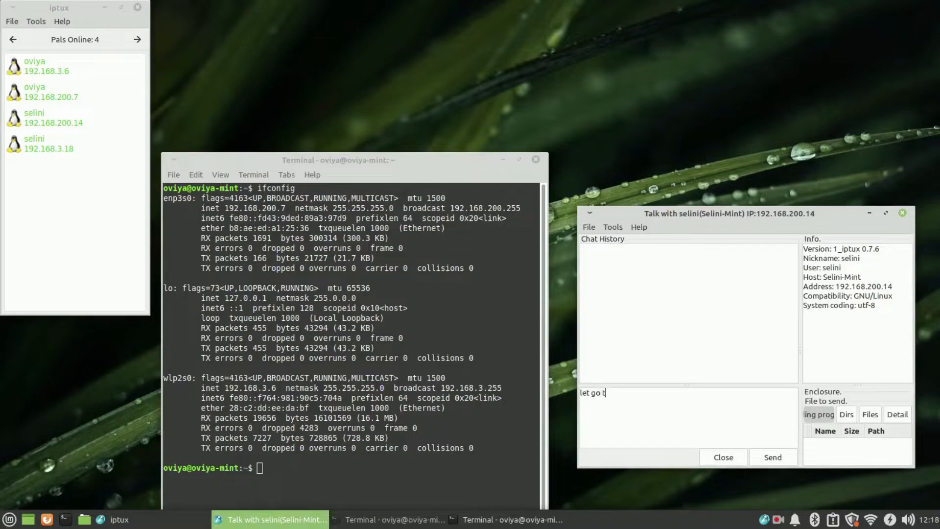
pyautogui.write('o')
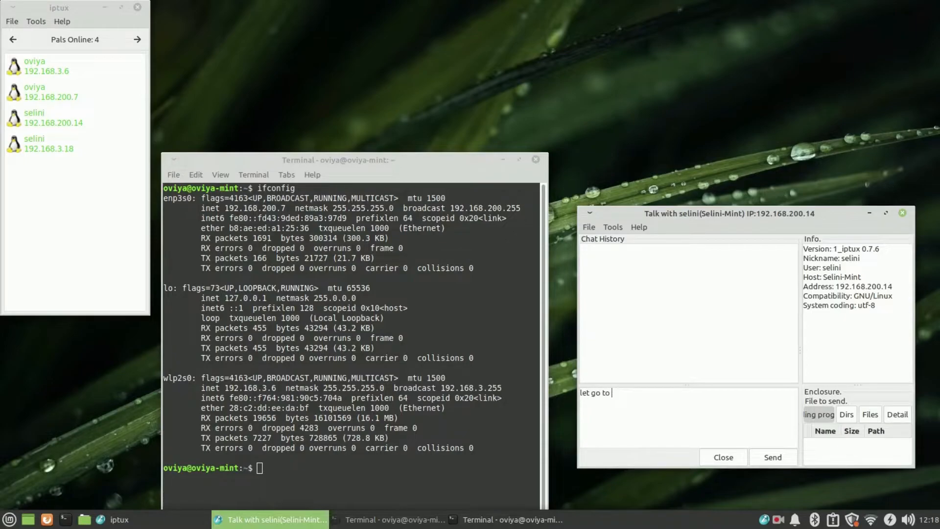
pyautogui.write('th e')
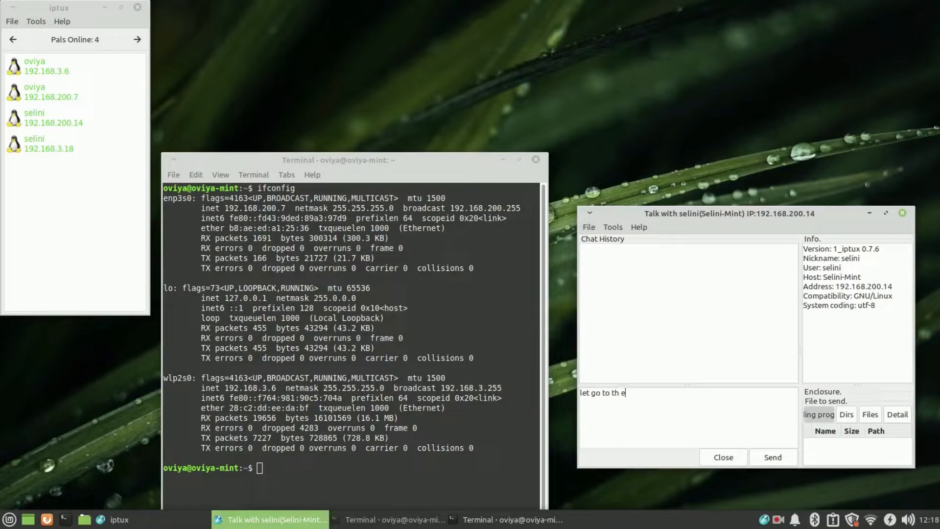
pyautogui.write('be')
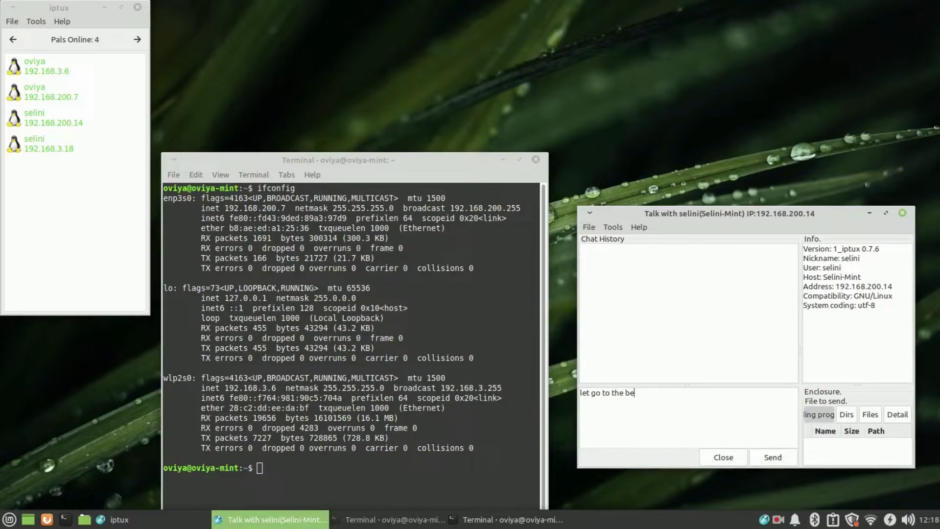
pyautogui.write('ach')
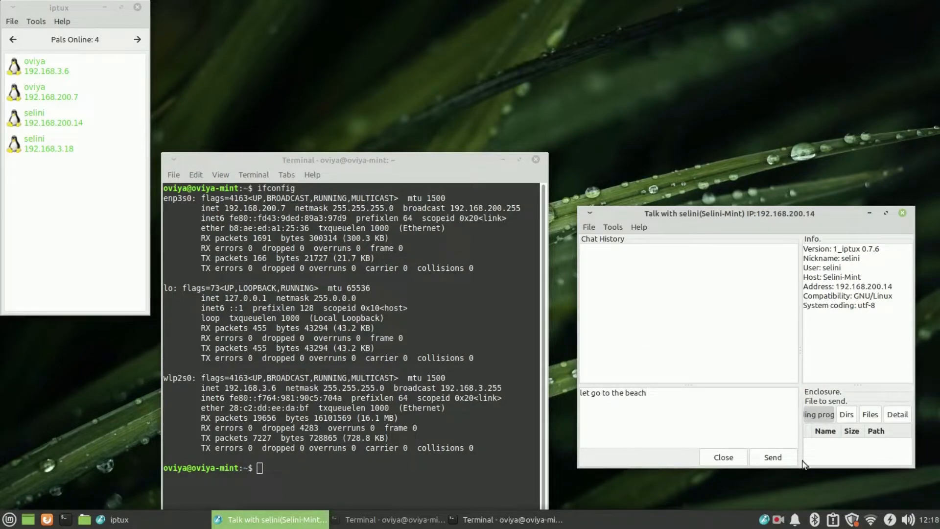
pyautogui.click(772, 457)
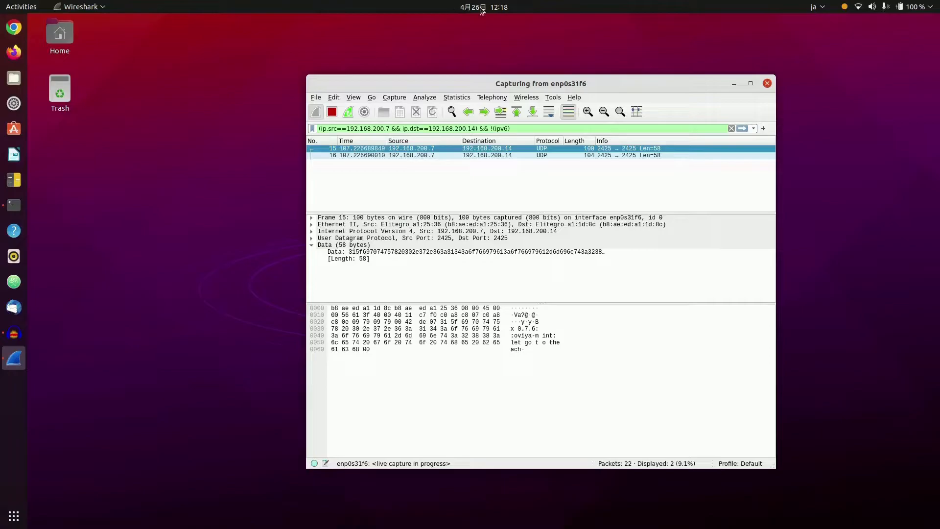
pyautogui.moveTo(466, 86)
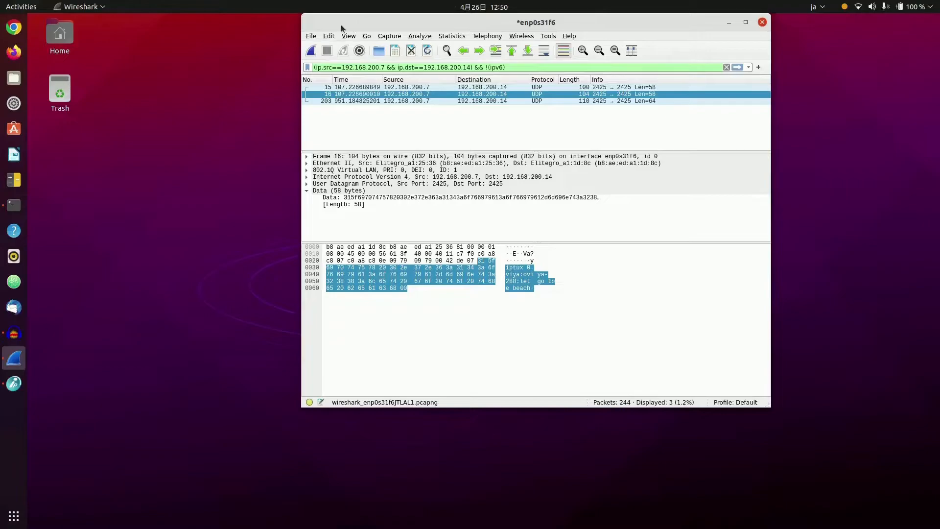
pyautogui.moveTo(342, 25)
pyautogui.write('capture')
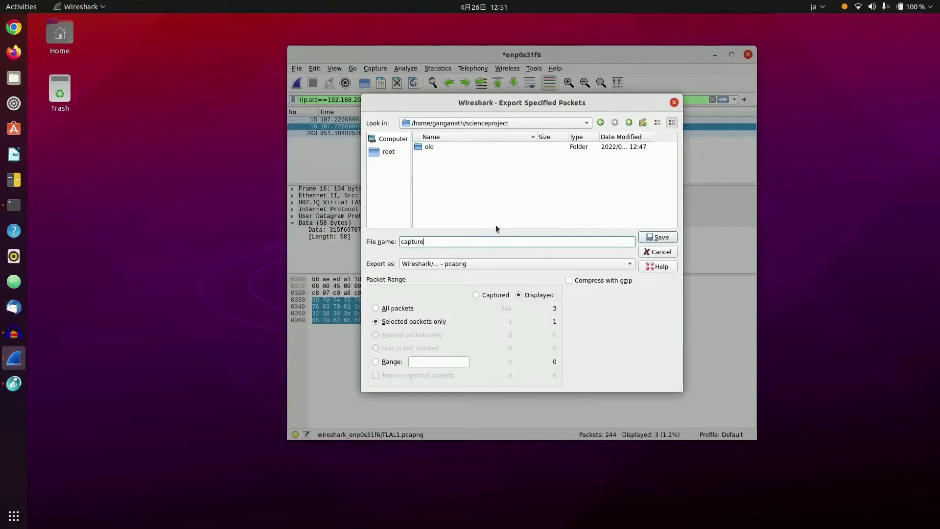
# Export the selected packet as captured-packet-1 in Wireshark/tcpdump pcap format and save
pyautogui.write('d-')
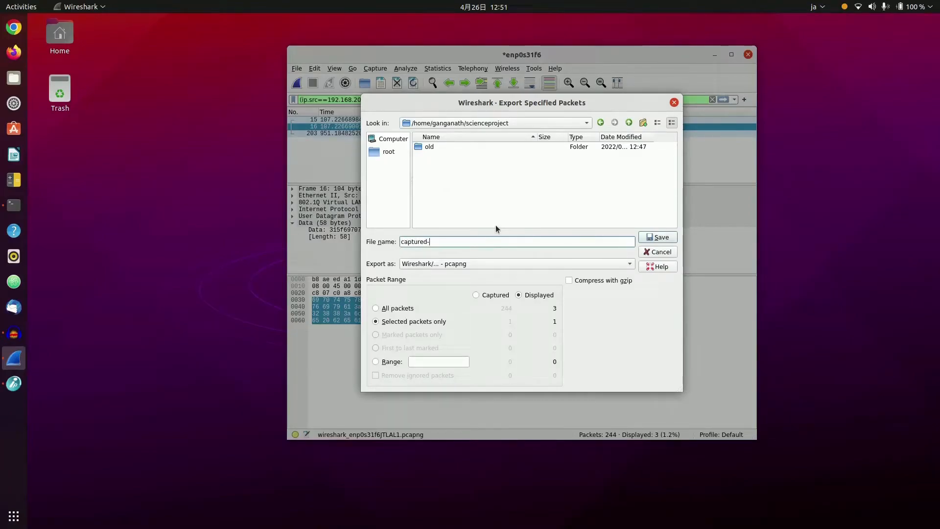
pyautogui.write('packe')
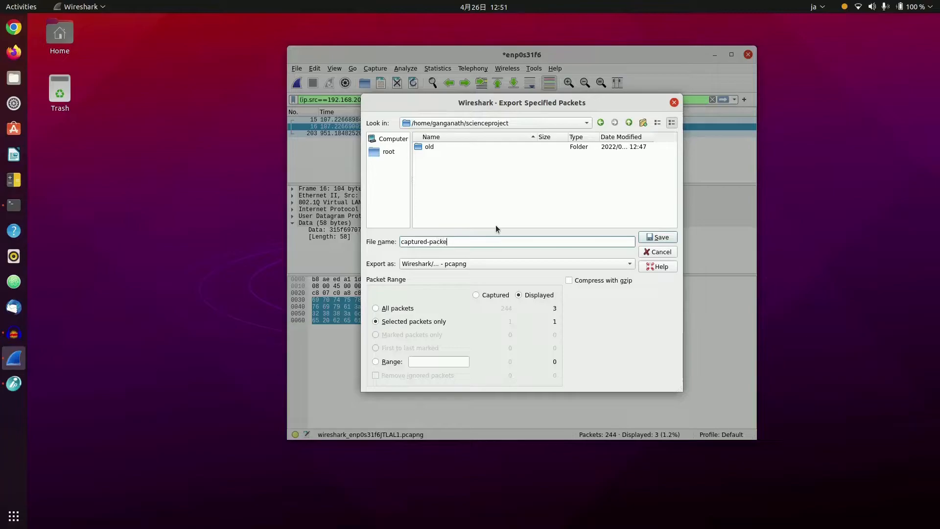
pyautogui.write('-')
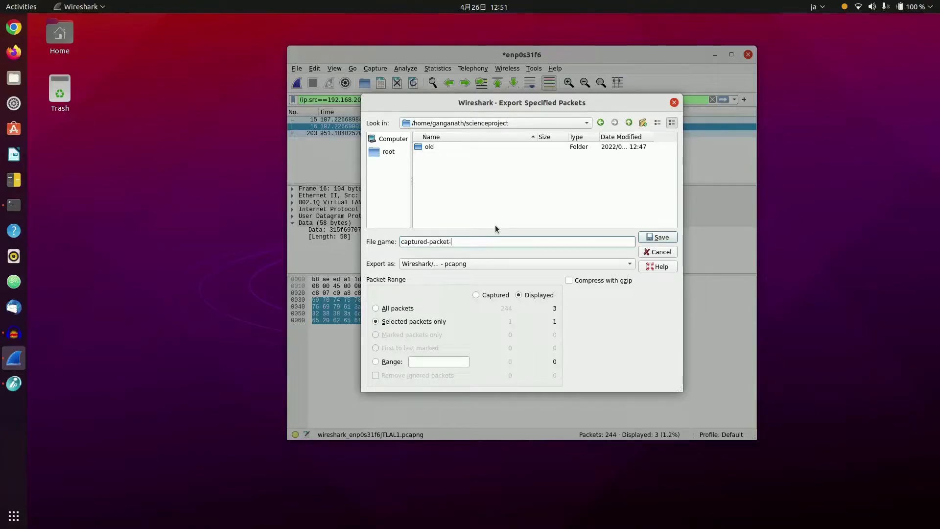
pyautogui.write('1')
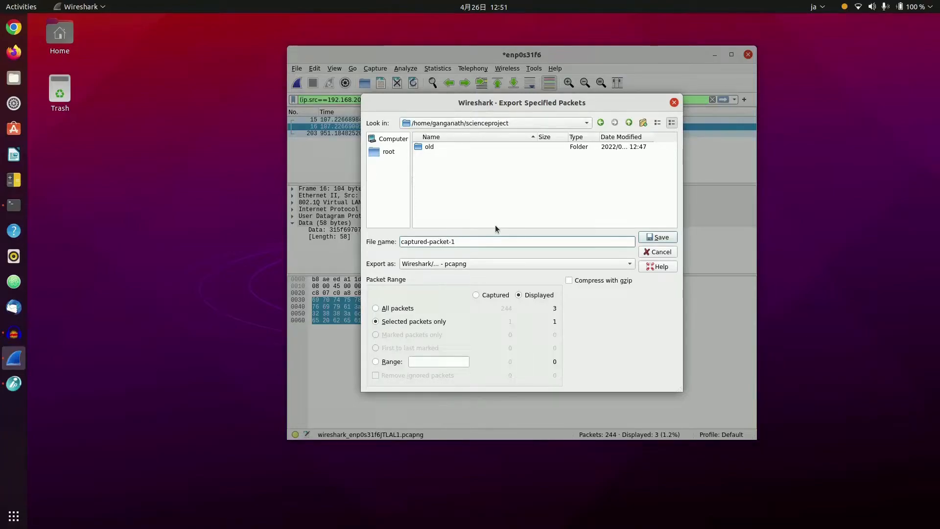
pyautogui.moveTo(609, 238)
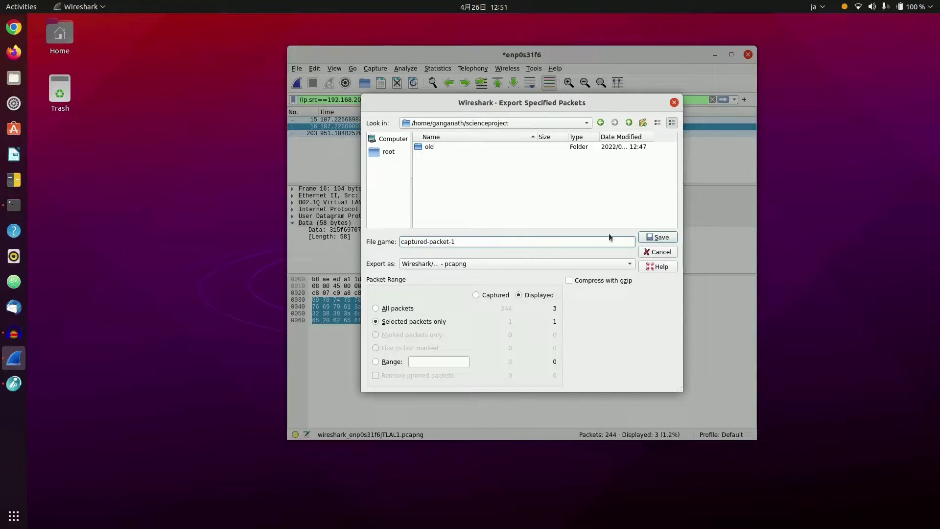
pyautogui.click(630, 264)
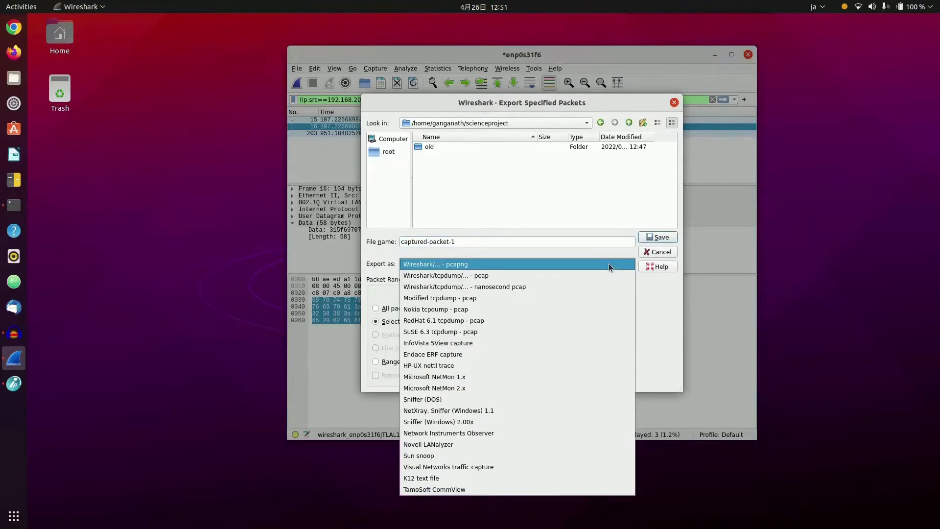
pyautogui.click(446, 275)
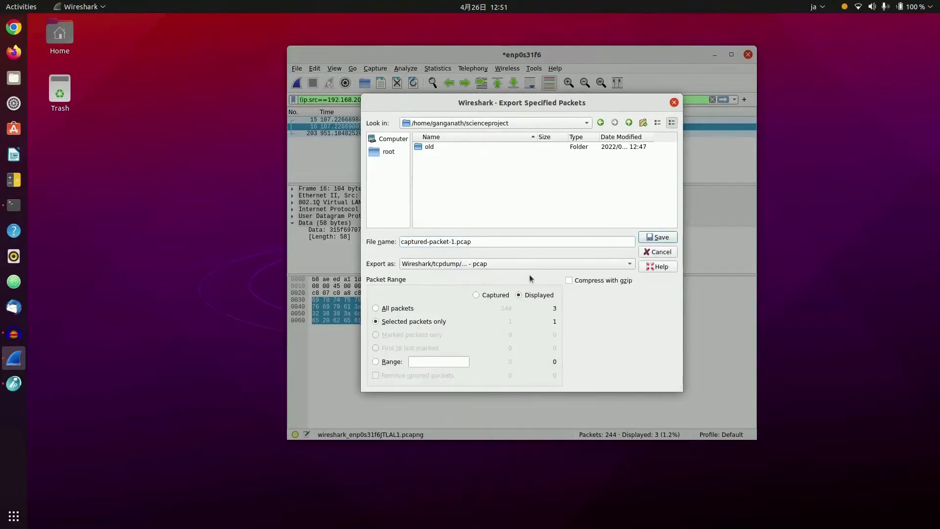
pyautogui.click(657, 237)
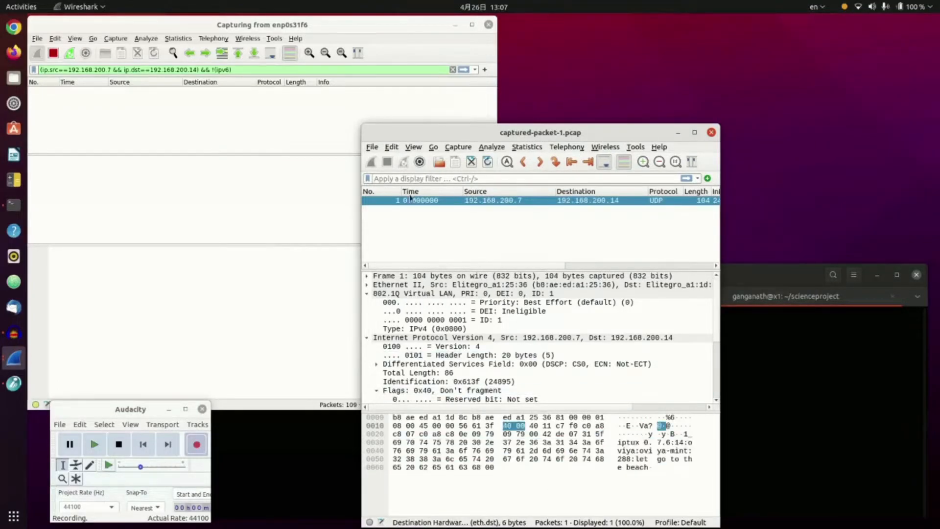
pyautogui.moveTo(665, 228)
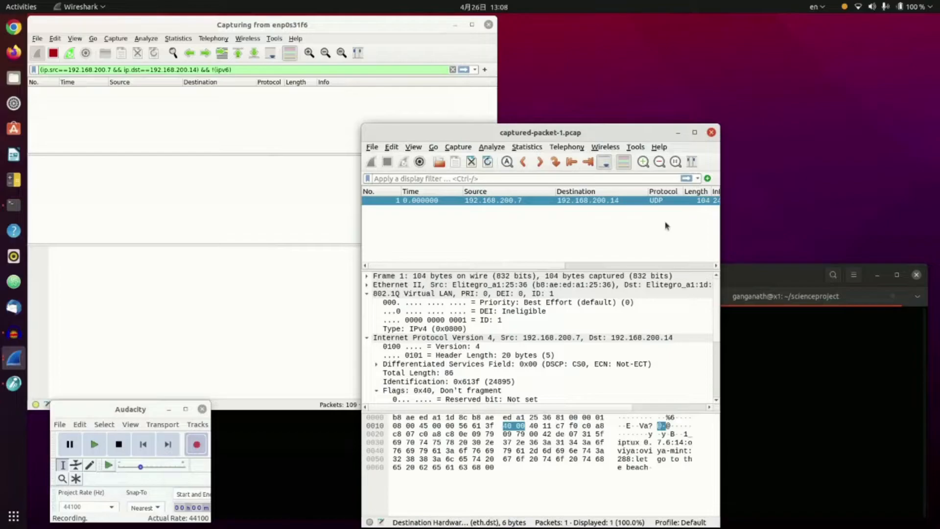
pyautogui.moveTo(507, 220)
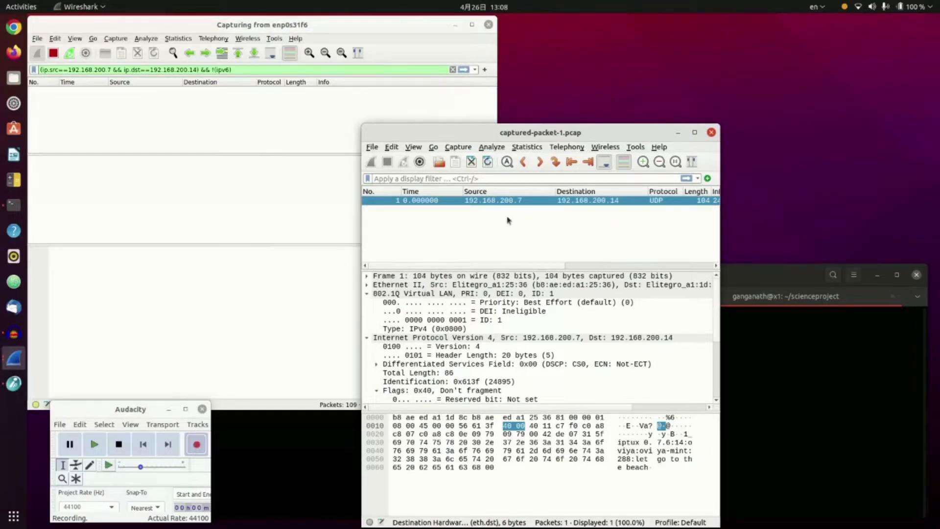
pyautogui.moveTo(524, 227)
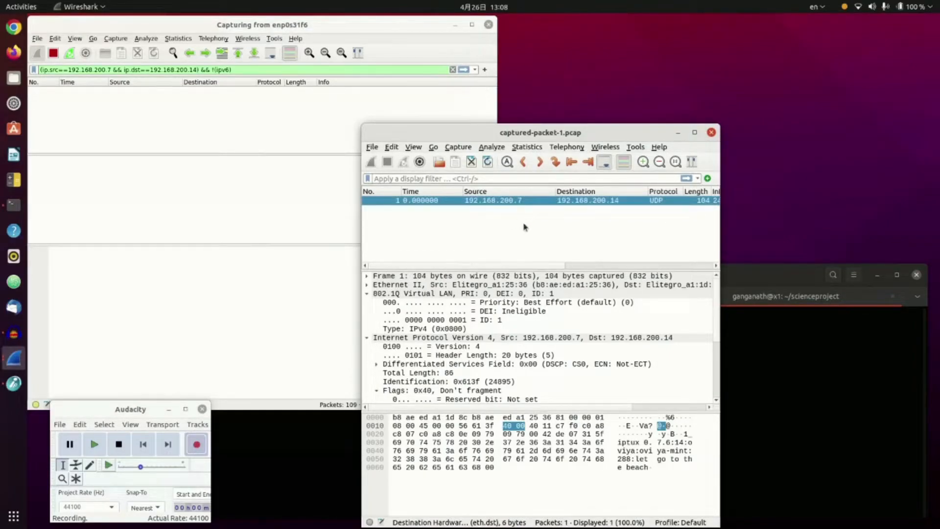
pyautogui.moveTo(591, 128)
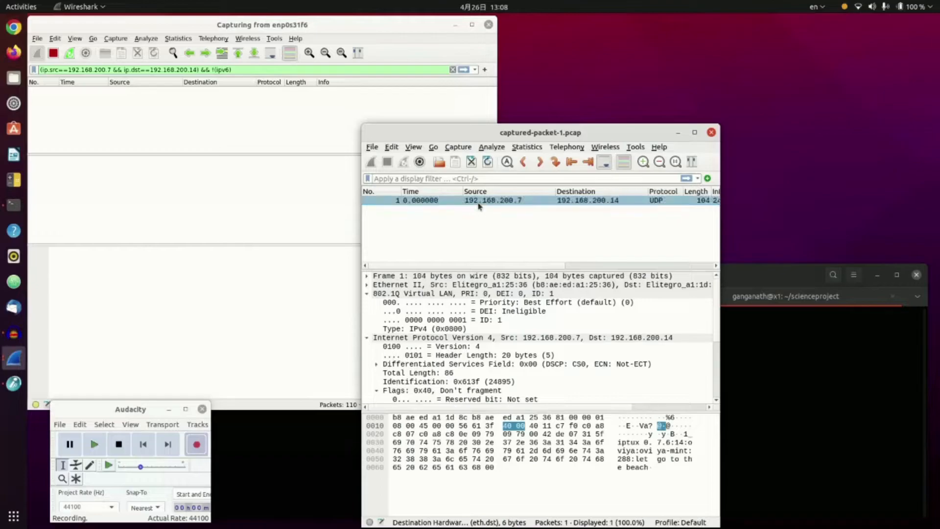
pyautogui.moveTo(505, 206)
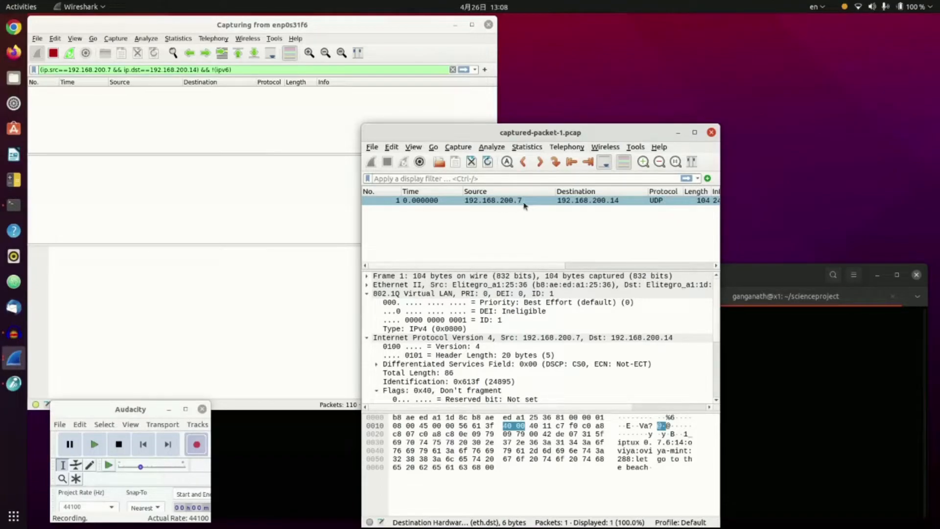
pyautogui.moveTo(495, 191)
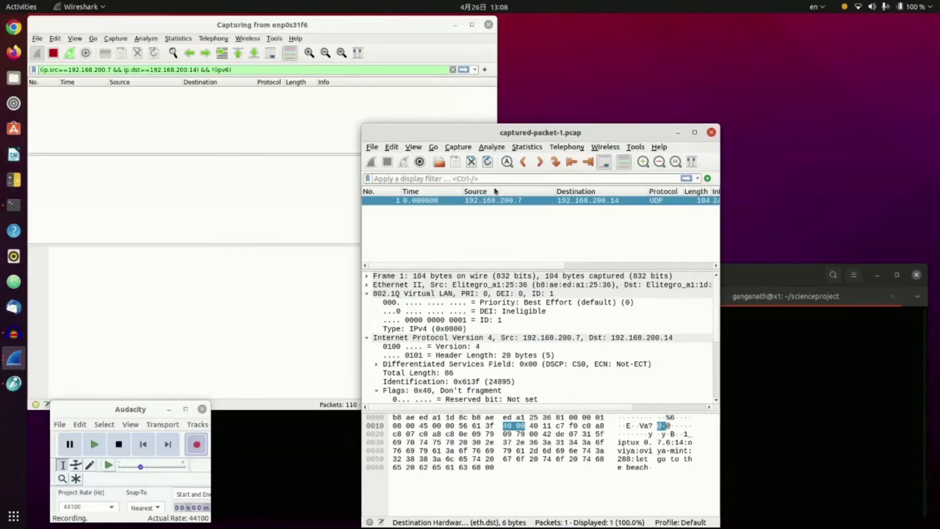
pyautogui.moveTo(597, 200)
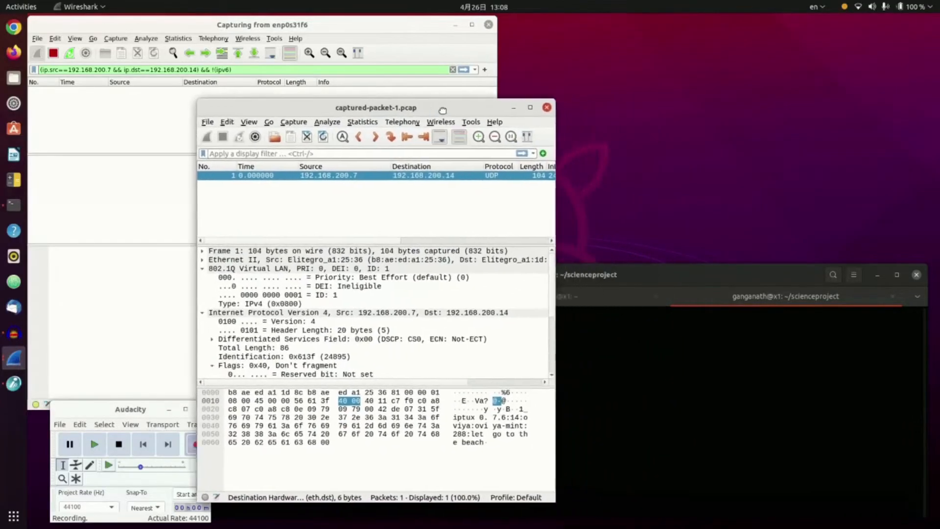
# Bring the scienceproject Terminal to the front after reviewing captured-packet-1.pcap
pyautogui.click(560, 274)
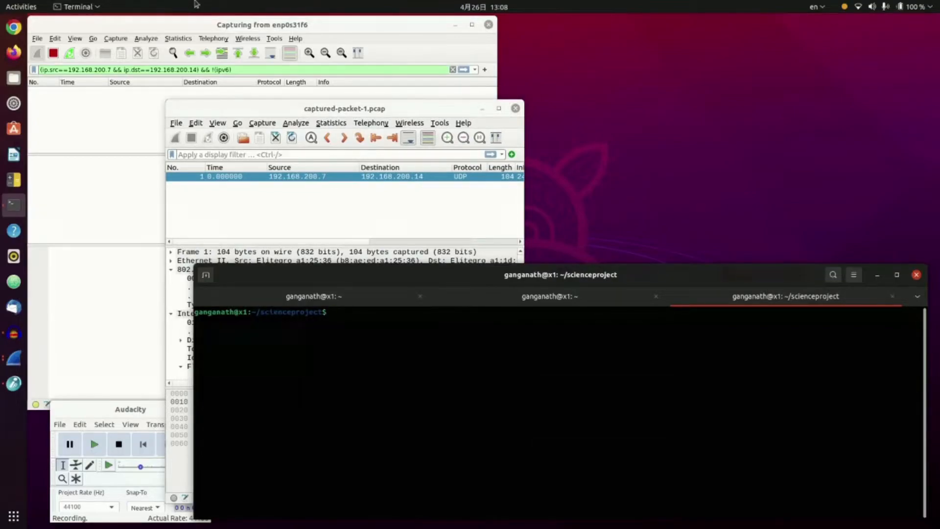
# Run tcpreplay -i enp0s31f6 captured-packet-1.pcap, which fails as not permitted
pyautogui.write('tcpr')
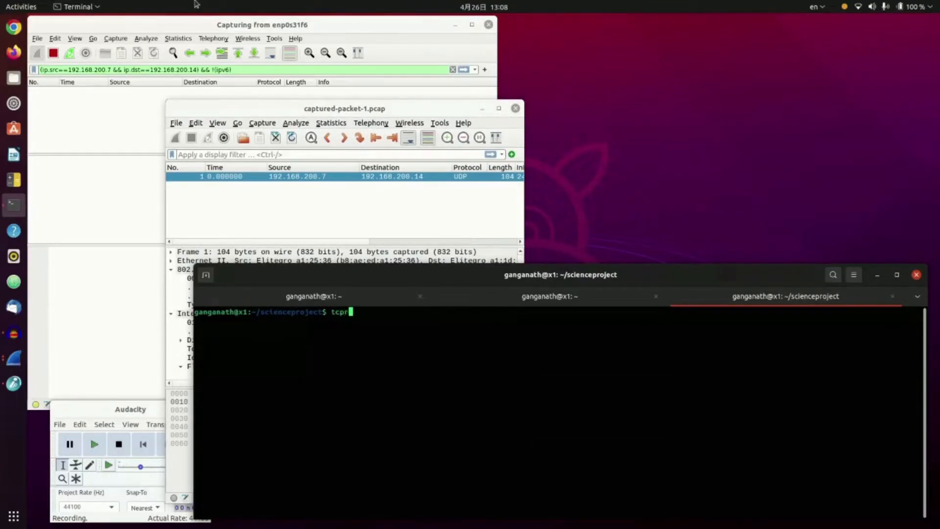
pyautogui.write('eplay')
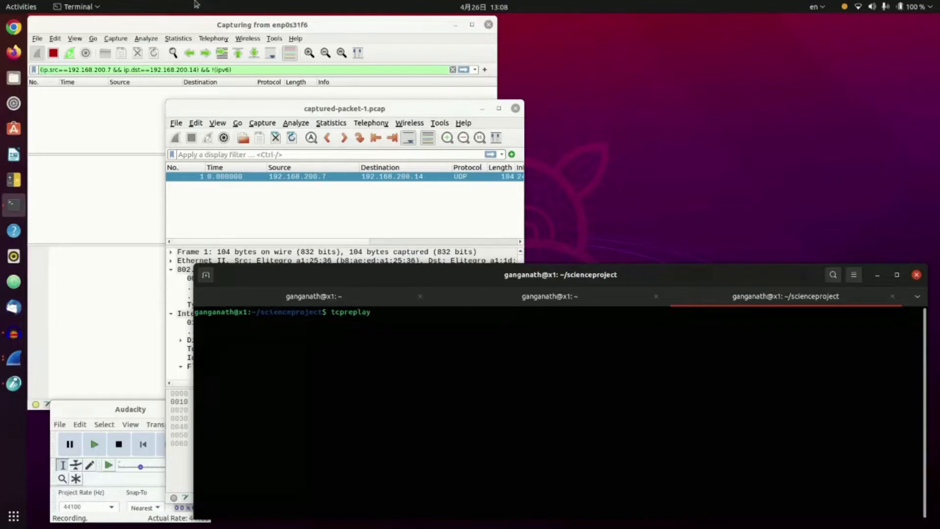
pyautogui.write('-i')
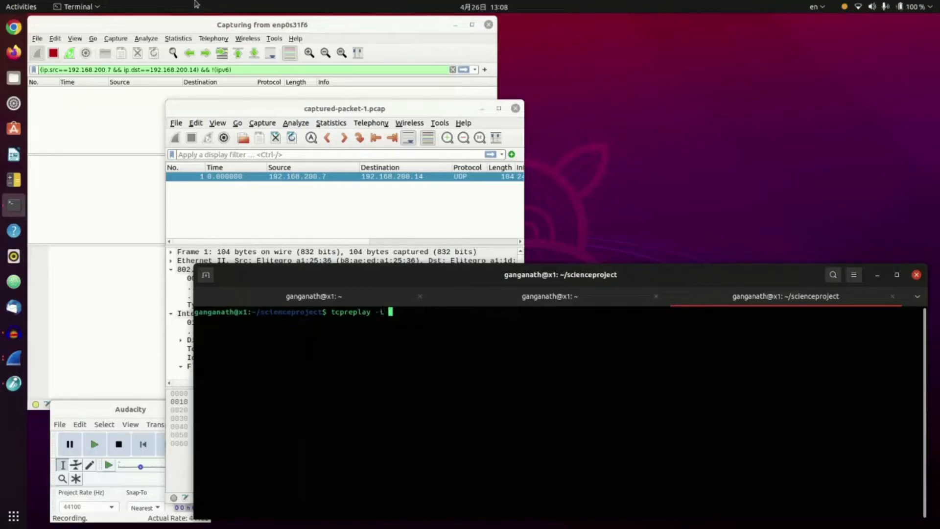
pyautogui.write('e')
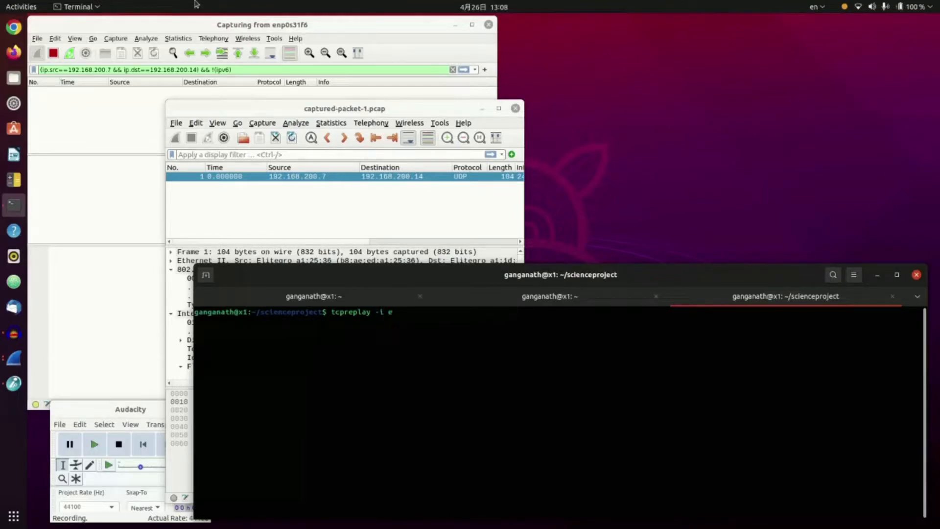
pyautogui.write('np')
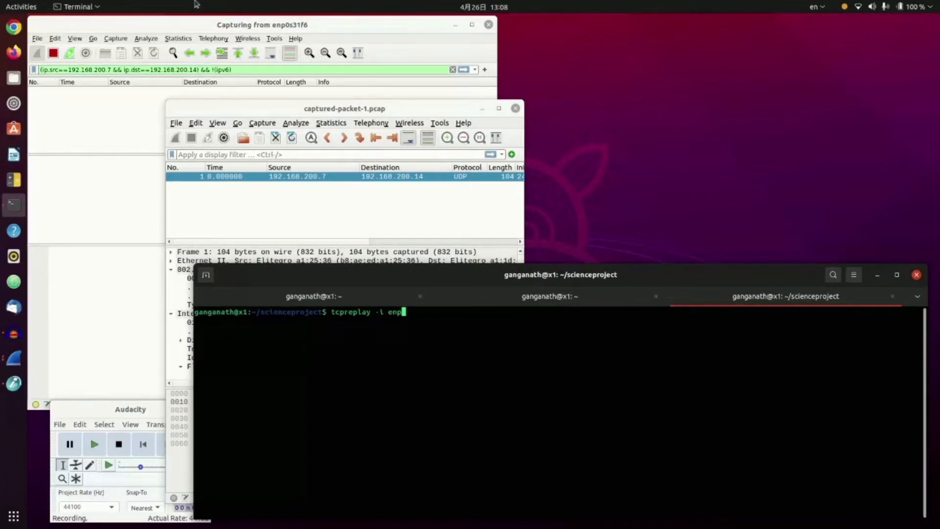
pyautogui.write('0s31')
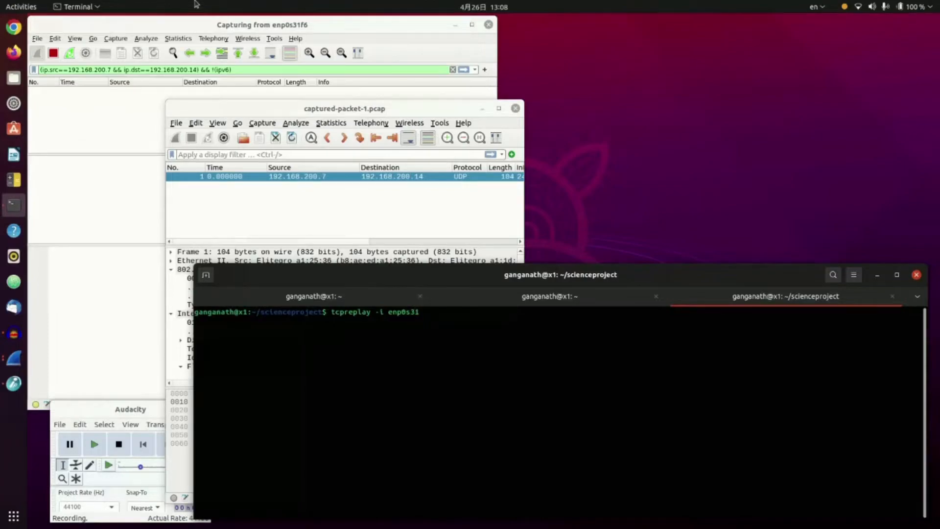
pyautogui.write('f')
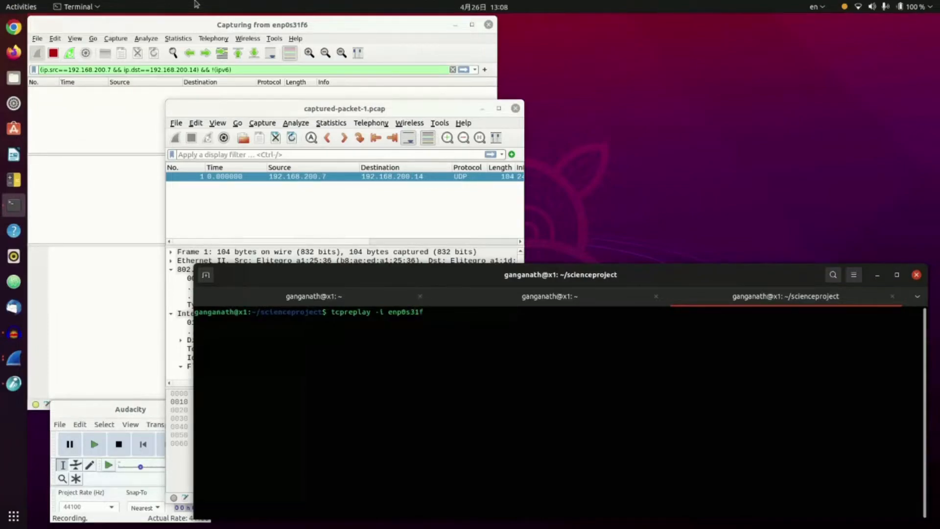
pyautogui.write('6')
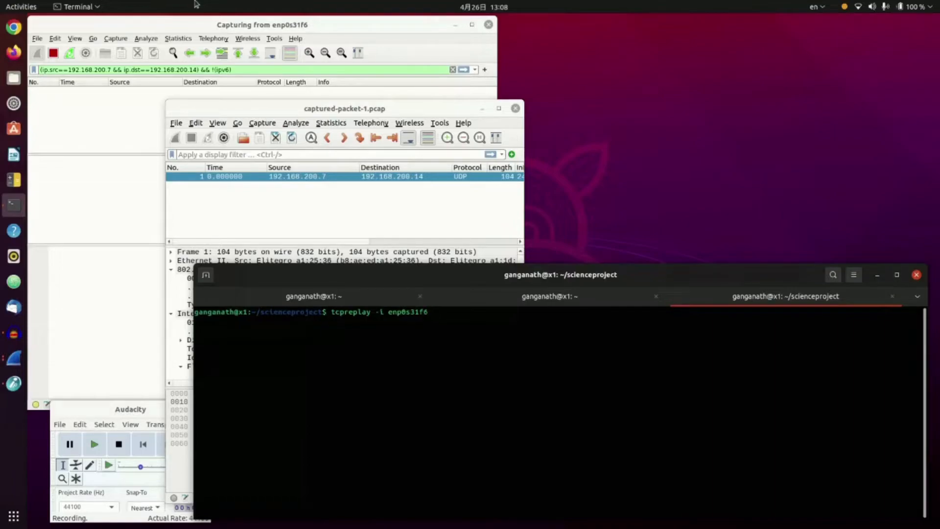
pyautogui.write('c')
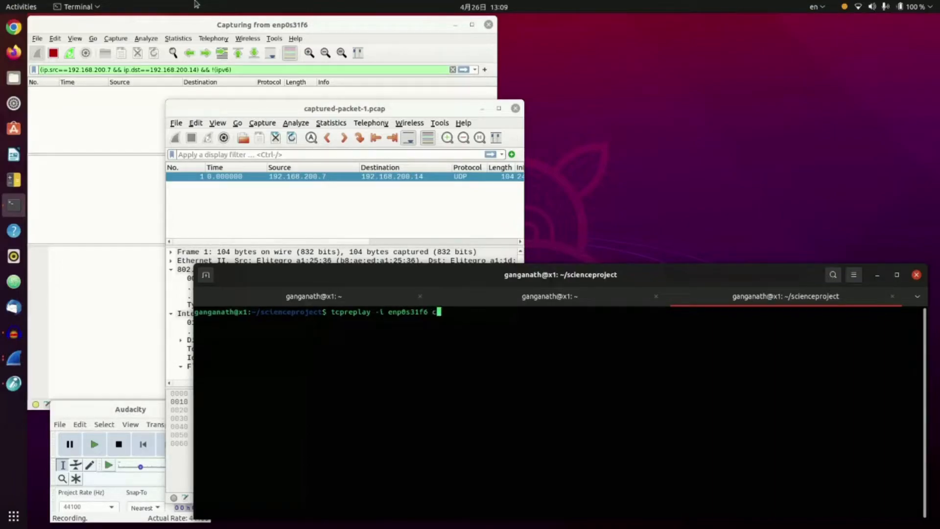
pyautogui.write('aptured-packet-1.pcap')
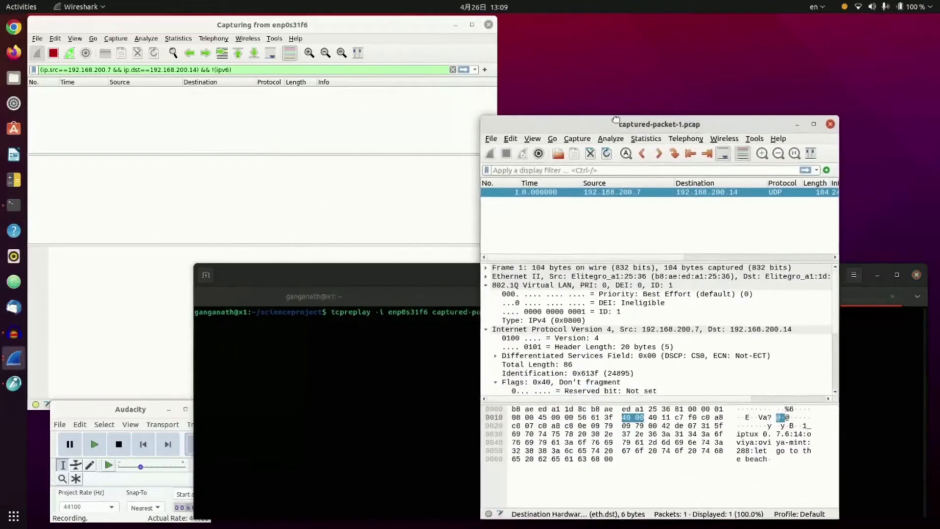
pyautogui.click(474, 275)
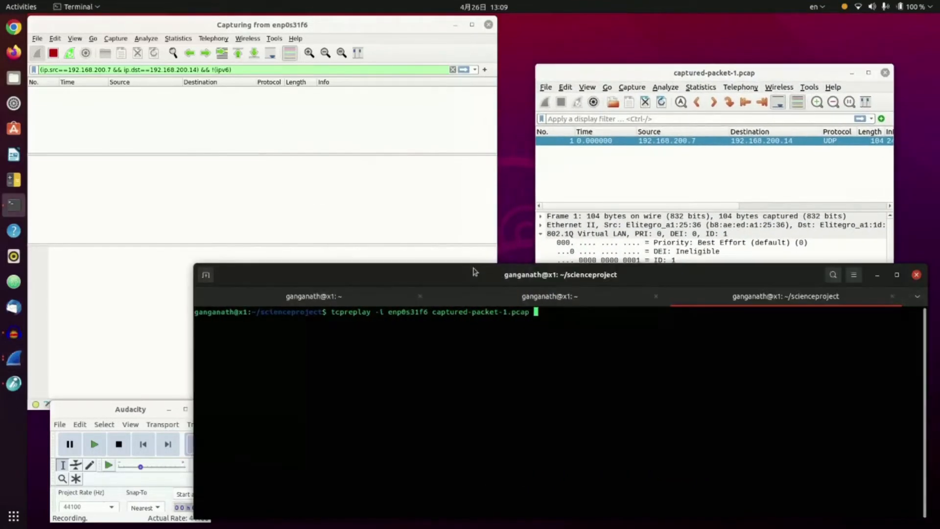
pyautogui.moveTo(468, 280)
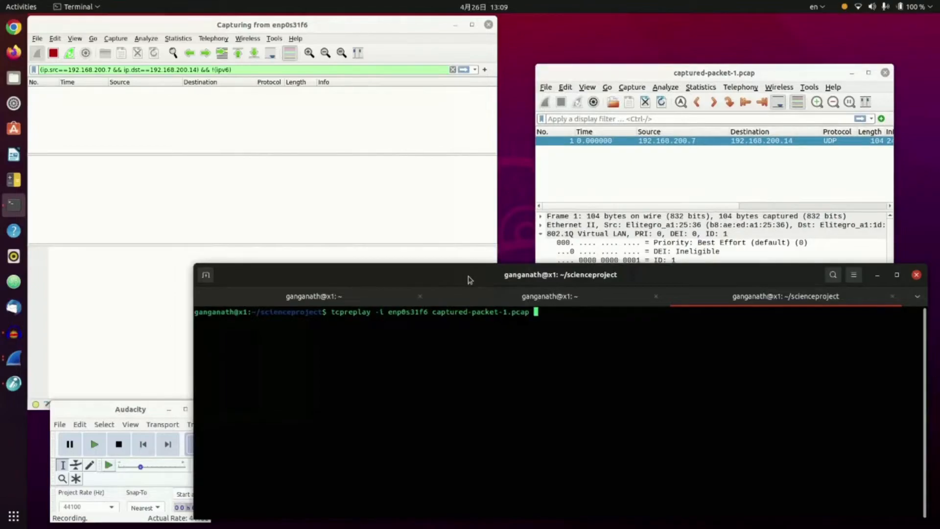
pyautogui.press('Return')
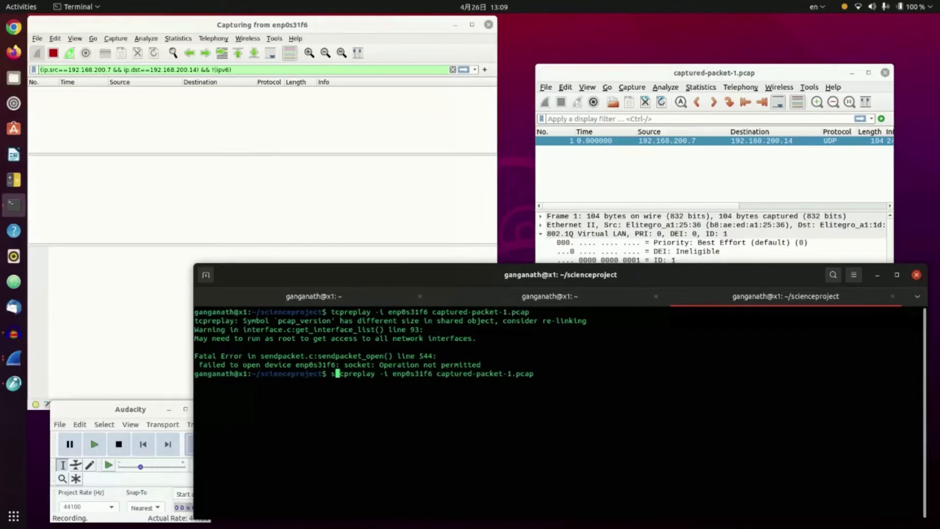
# Rerun the replay with sudo, sending 1 packet successfully onto enp0s31f6
pyautogui.write('sudo ')
pyautogui.press('Return')
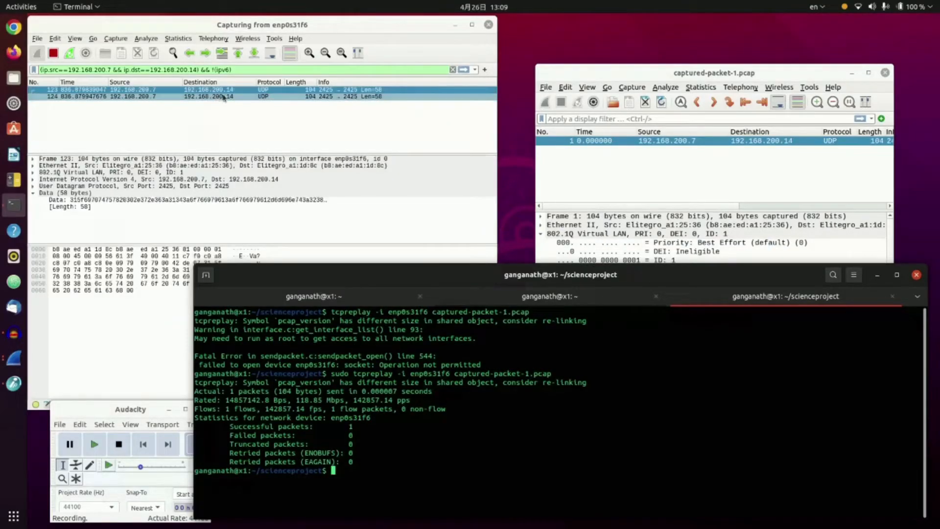
pyautogui.moveTo(266, 102)
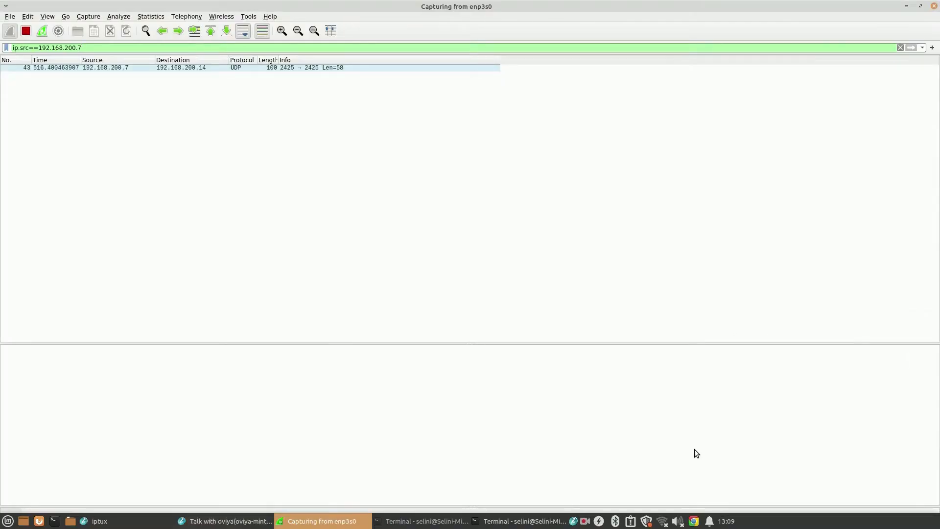
# Select received packet 43 to show its IPv4/UDP details from 192.168.200.7
pyautogui.click(240, 68)
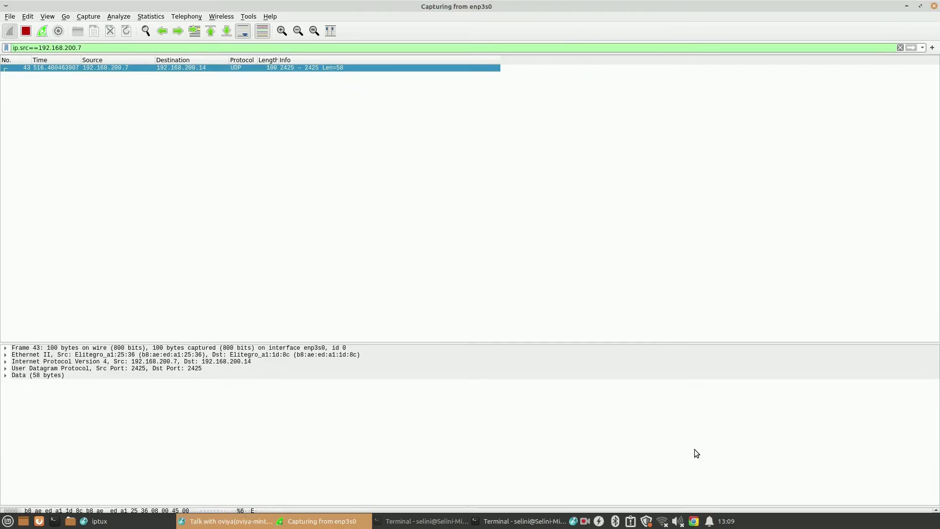
pyautogui.moveTo(283, 148)
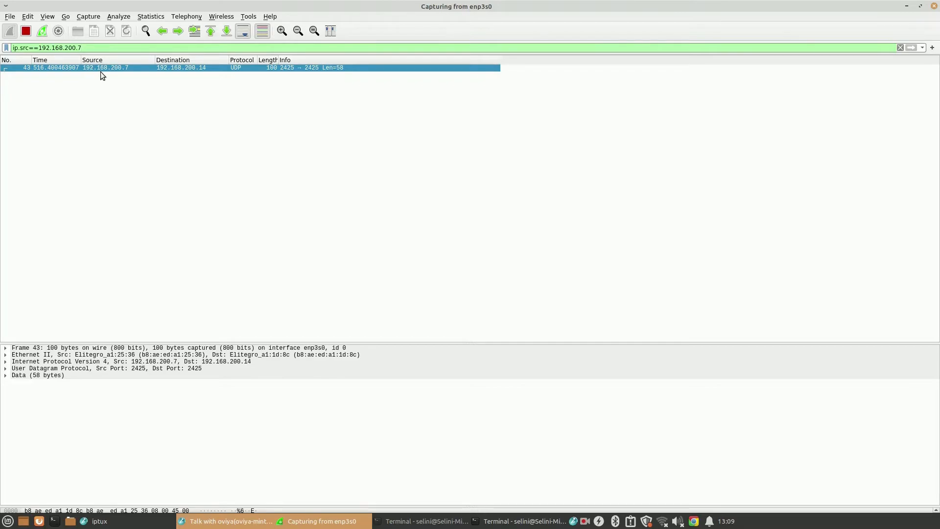
pyautogui.moveTo(145, 90)
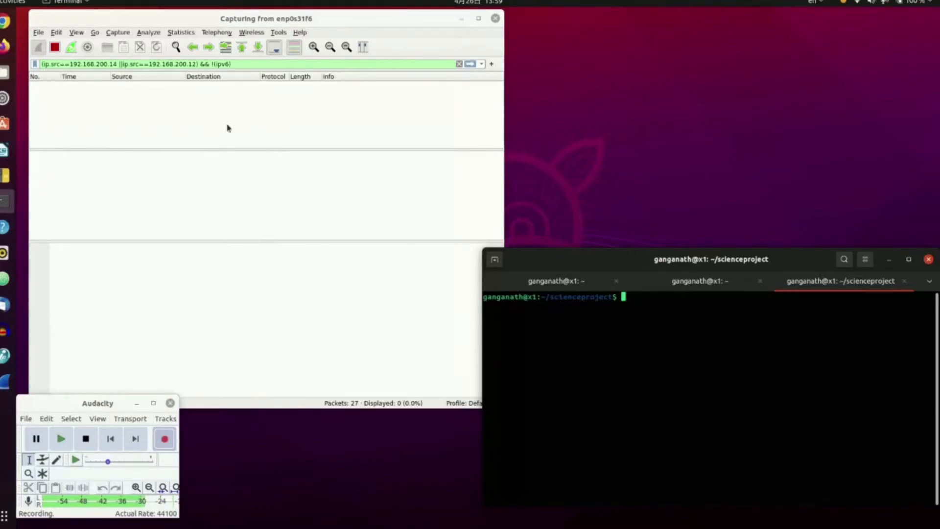
pyautogui.moveTo(115, 200)
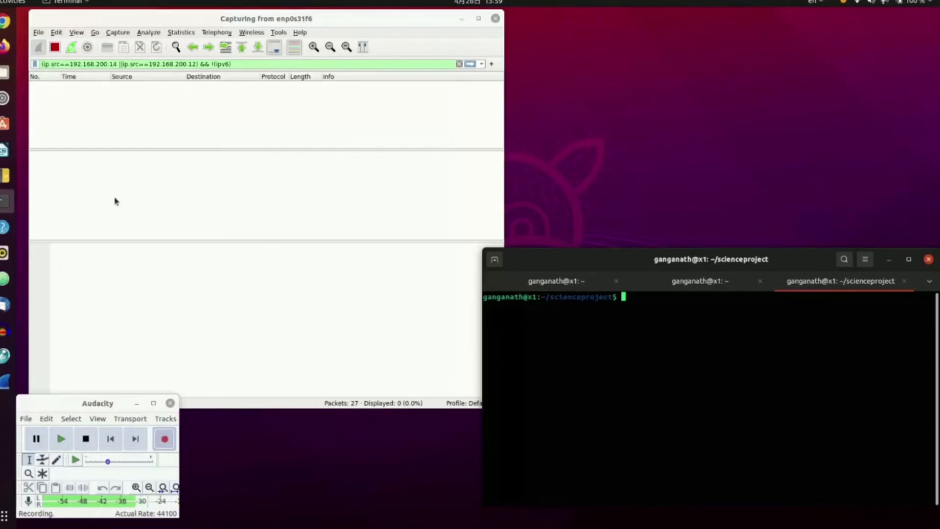
pyautogui.moveTo(706, 263)
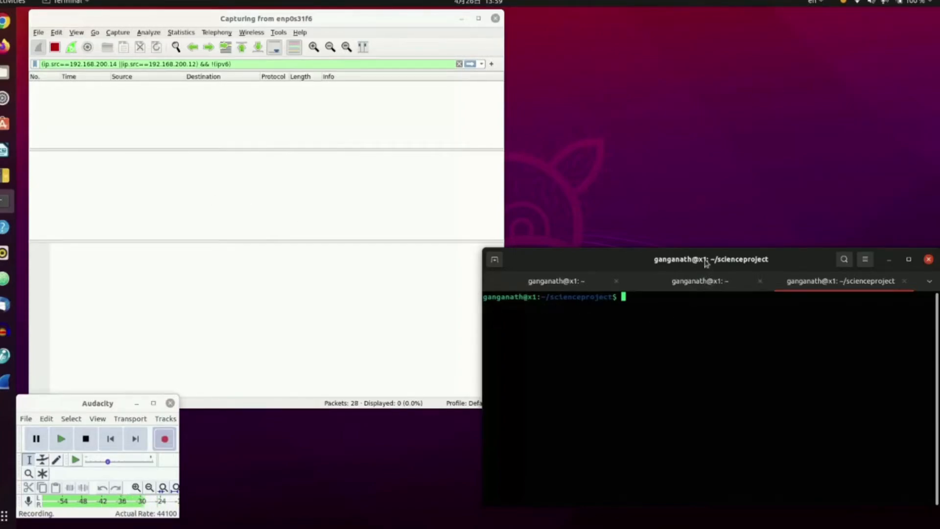
pyautogui.moveTo(705, 204)
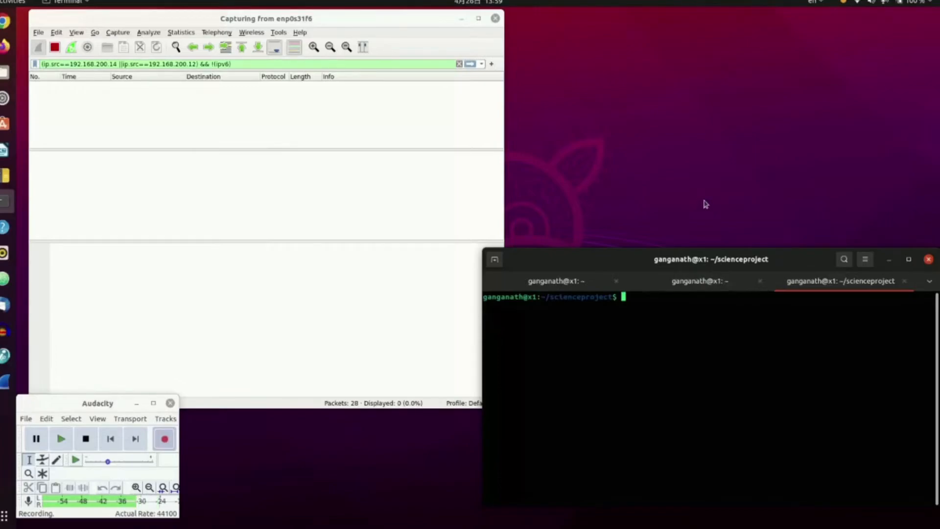
# Run sudo ghex captured-packet-2.pcap to open the capture in the hex editor
pyautogui.write('sudo ghe')
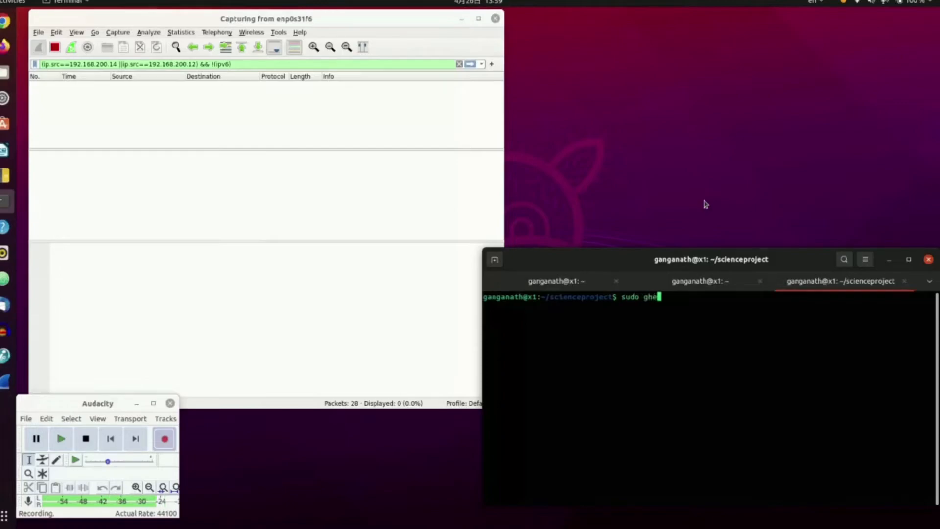
pyautogui.write('x')
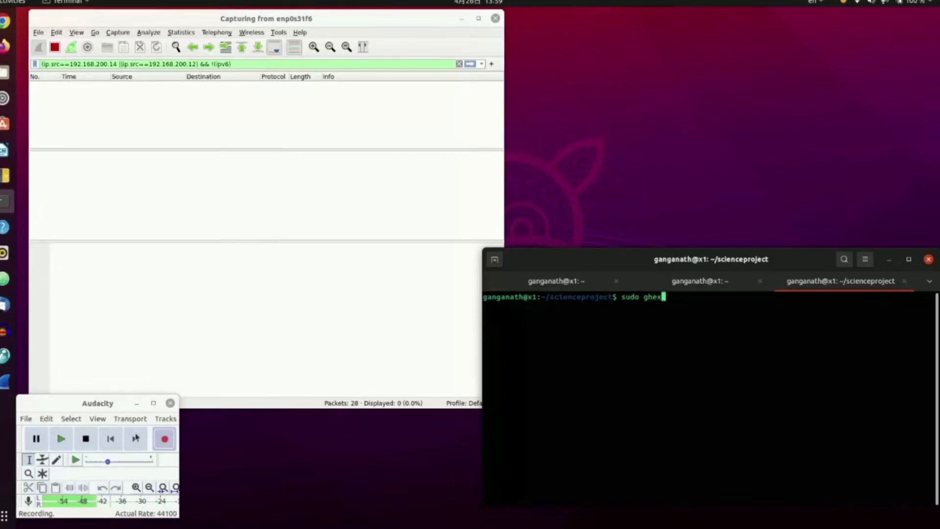
pyautogui.click(170, 403)
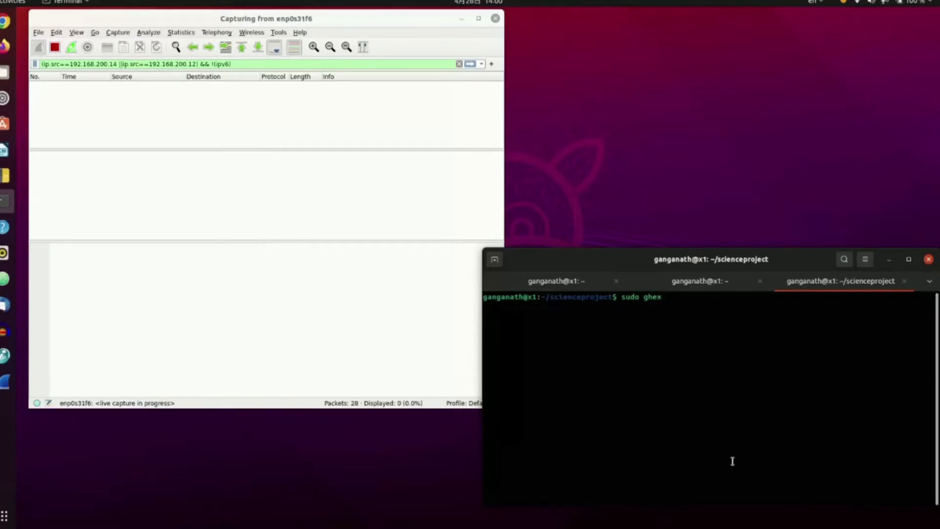
pyautogui.write('captured-packet-2.pcap')
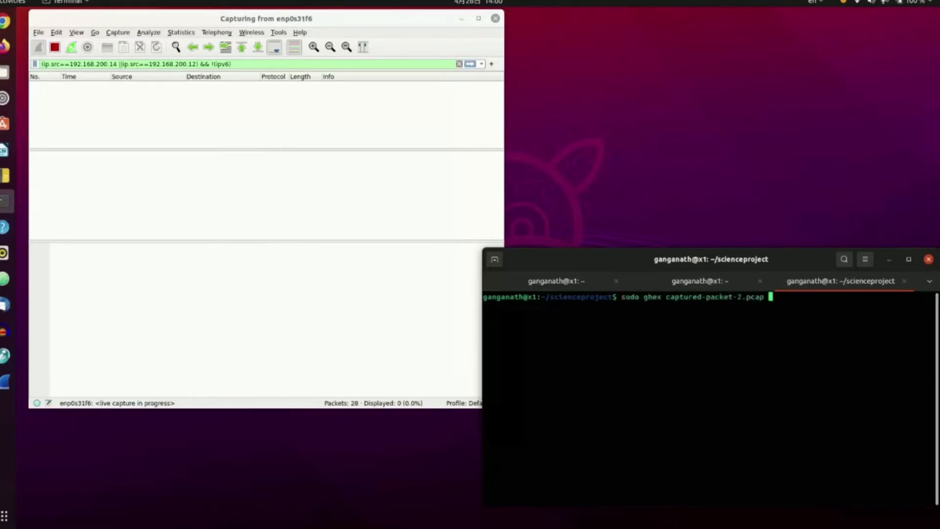
pyautogui.press('Return')
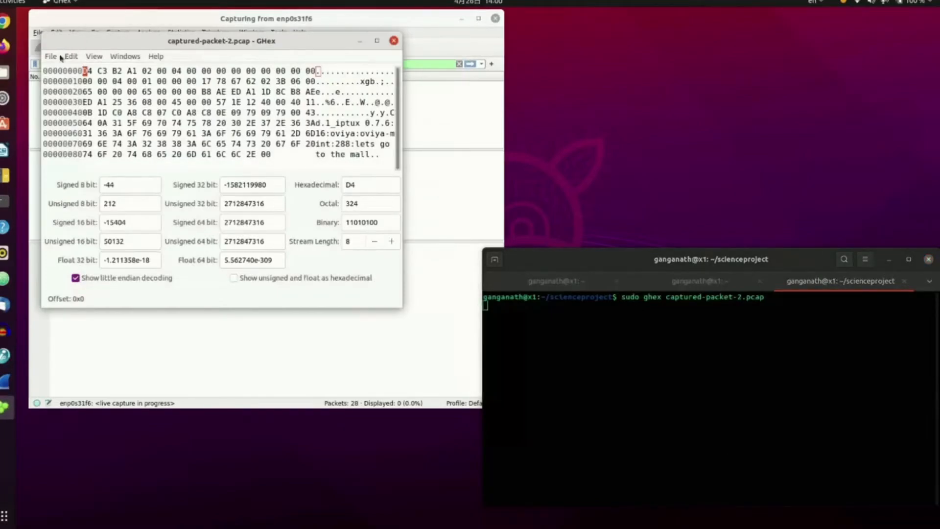
# Open captured-packet-1.pcap in GHex, minimize the packet-2 window and maximize the new one
pyautogui.click(50, 56)
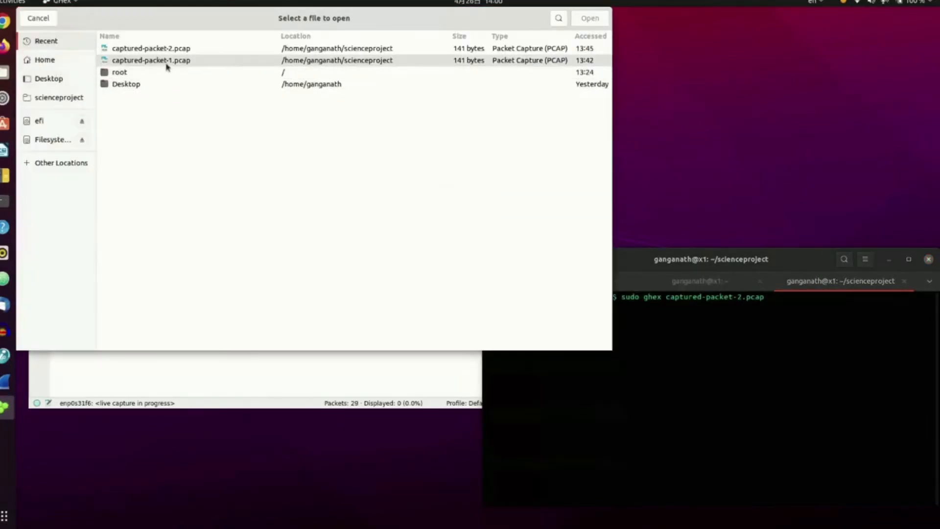
pyautogui.doubleClick(151, 60)
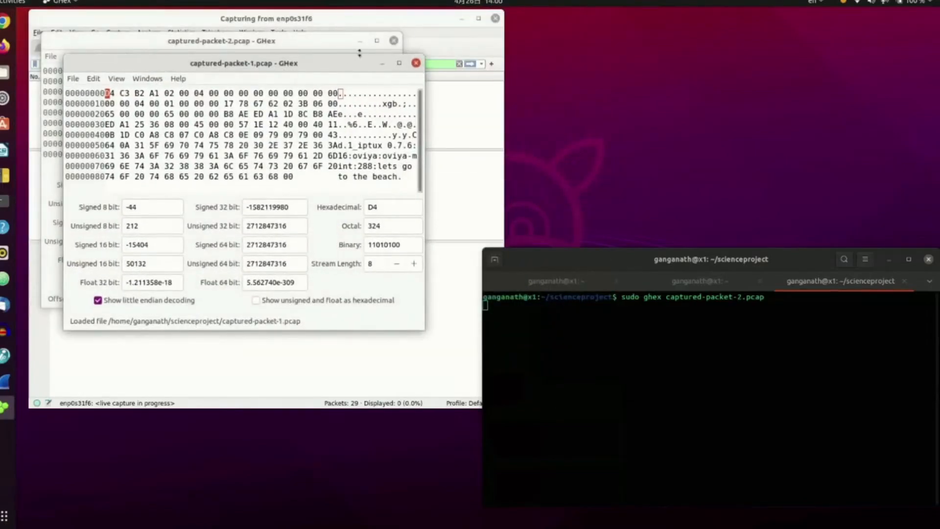
pyautogui.click(393, 40)
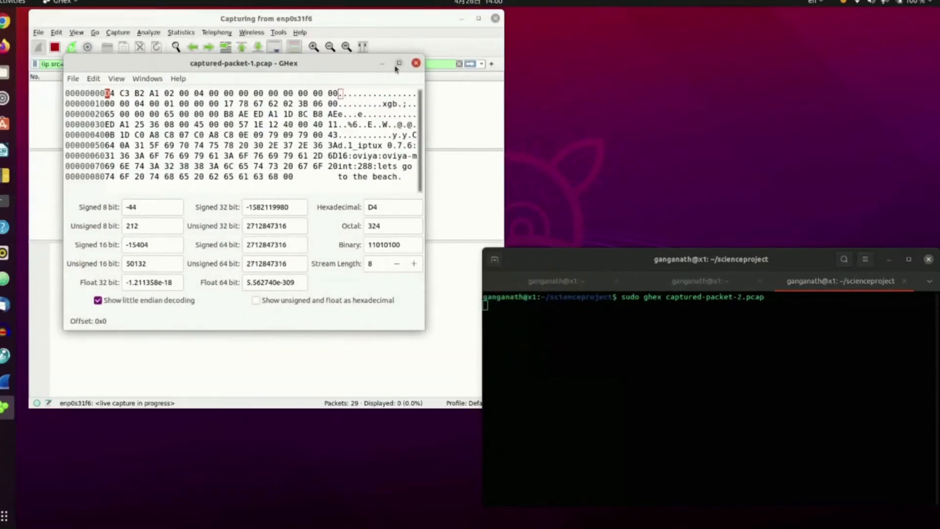
pyautogui.click(399, 63)
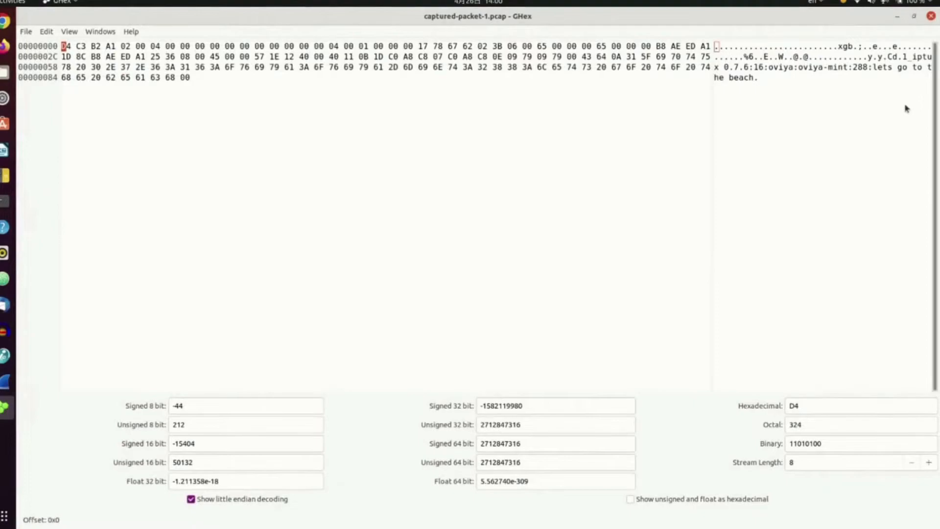
pyautogui.moveTo(922, 74)
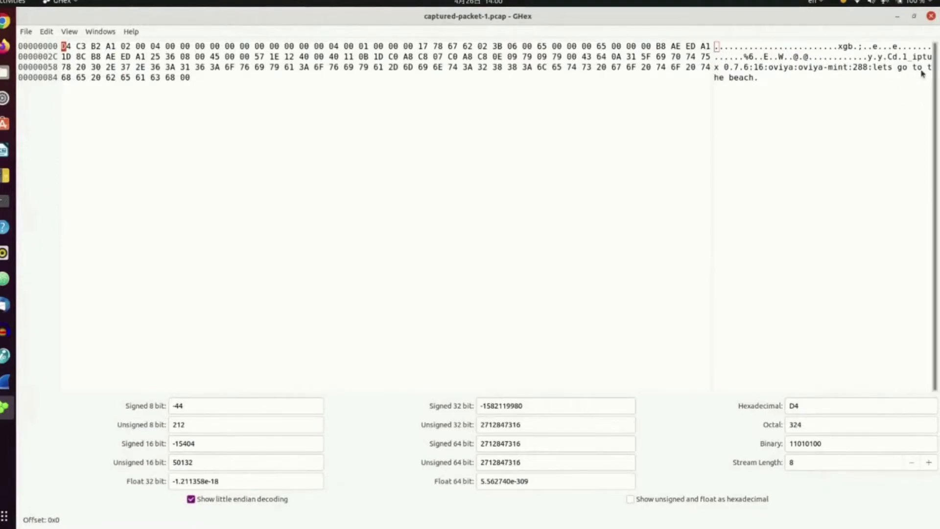
pyautogui.moveTo(731, 99)
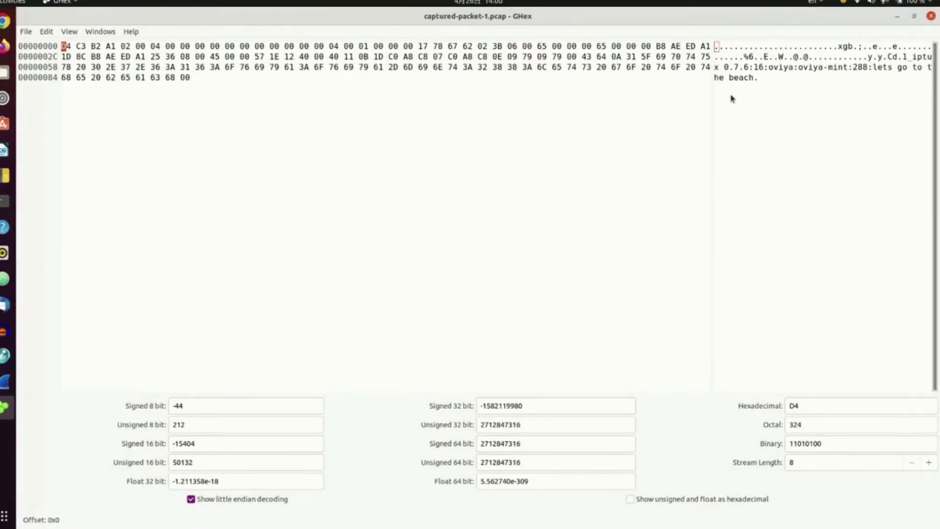
pyautogui.moveTo(732, 90)
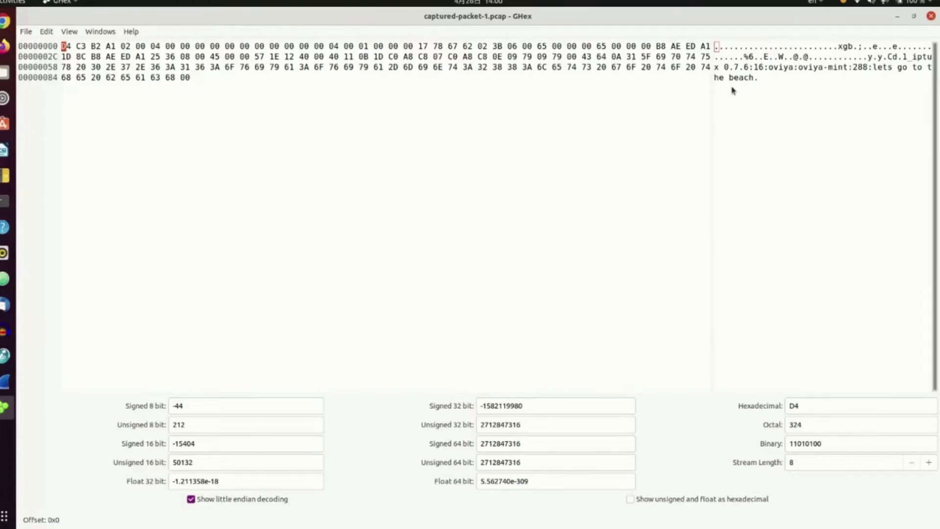
pyautogui.moveTo(823, 168)
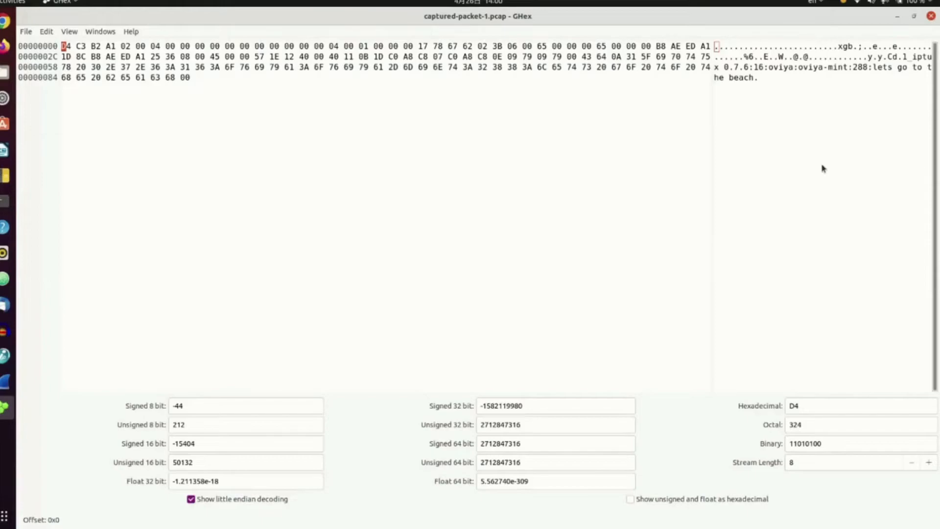
pyautogui.moveTo(858, 84)
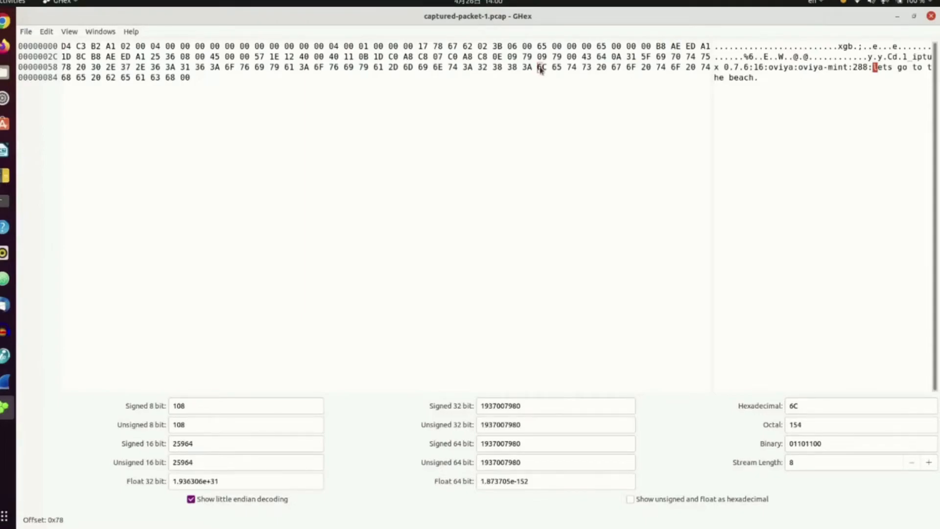
pyautogui.moveTo(813, 155)
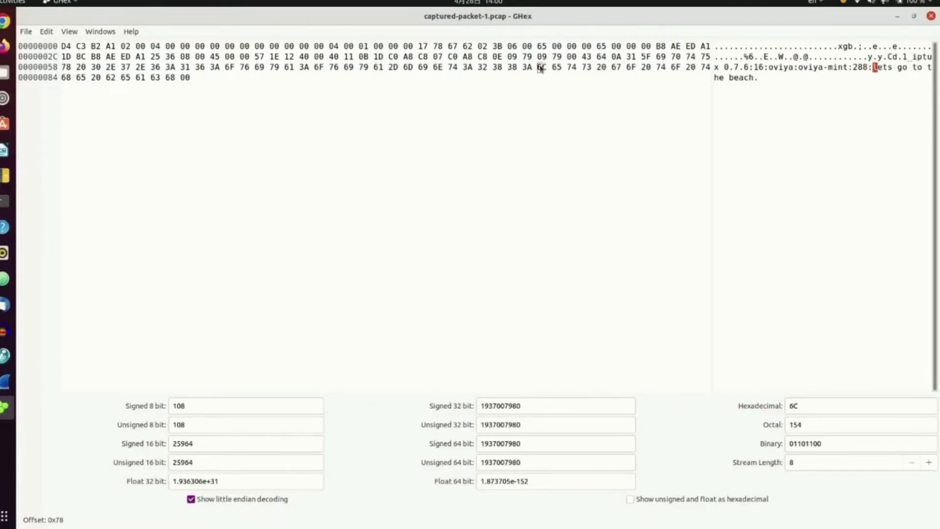
pyautogui.moveTo(570, 128)
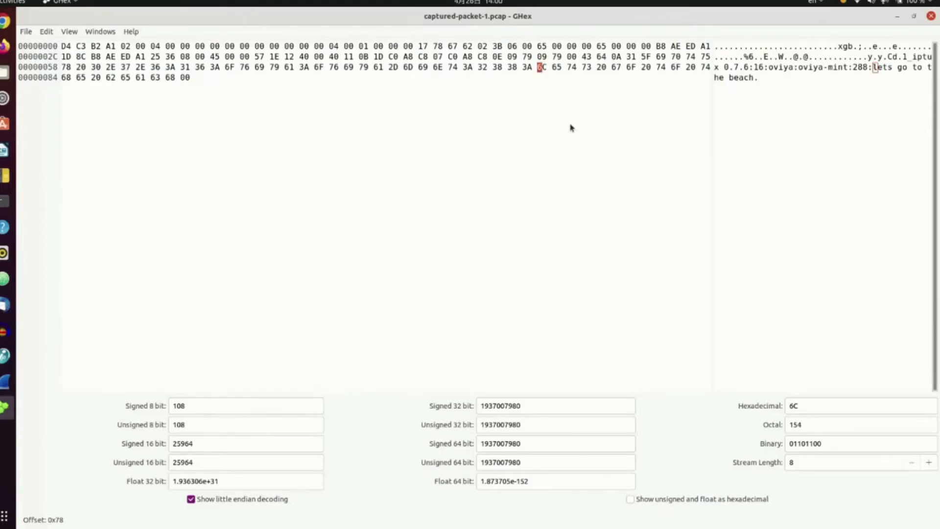
pyautogui.moveTo(660, 175)
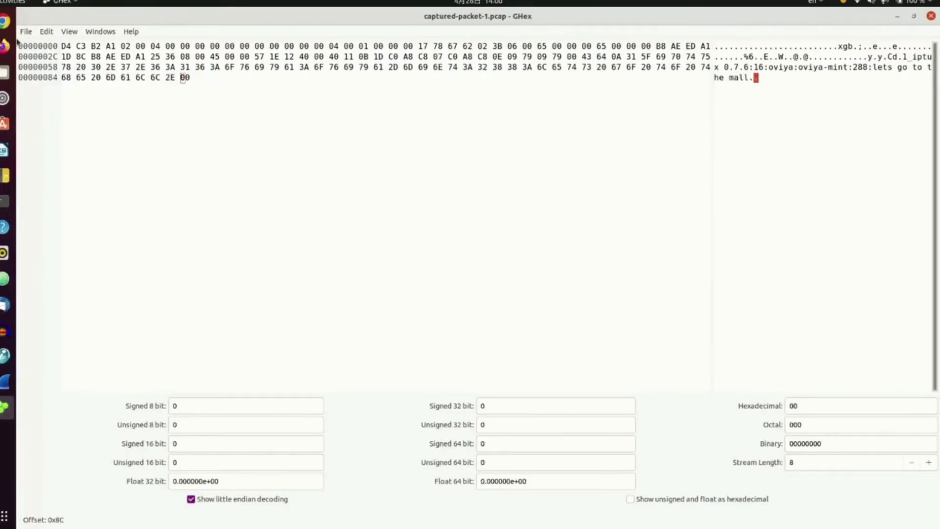
# Save the edited packet as captured-packet-2.pcap, confirming the overwrite
pyautogui.click(25, 31)
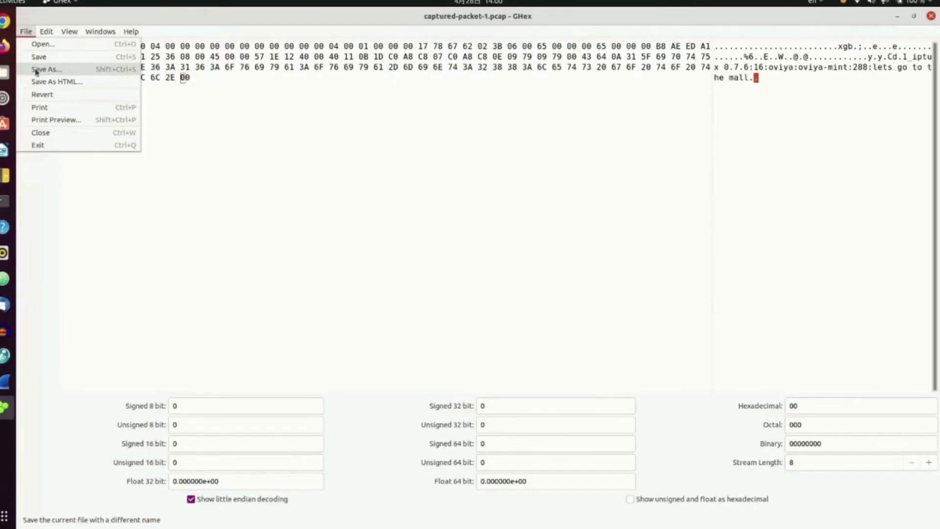
pyautogui.click(46, 69)
pyautogui.write('captured-packet-2.pcap')
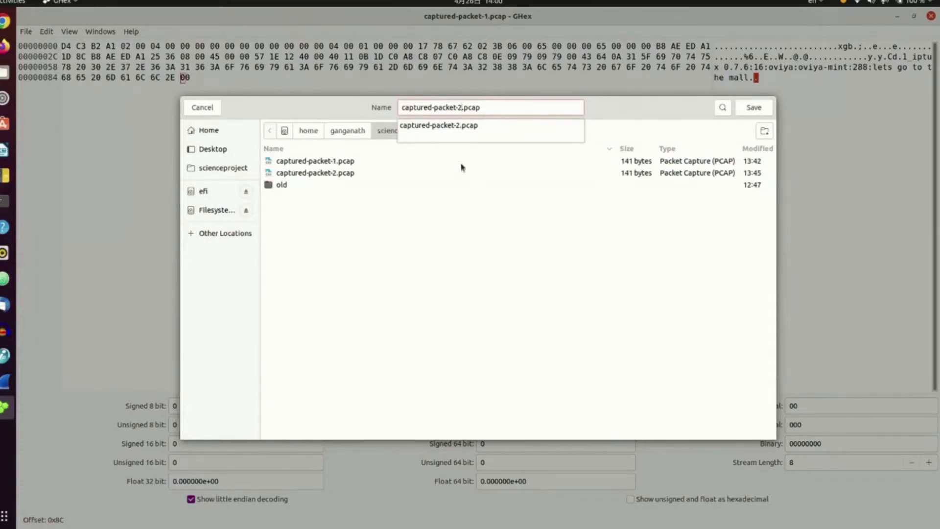
pyautogui.click(754, 107)
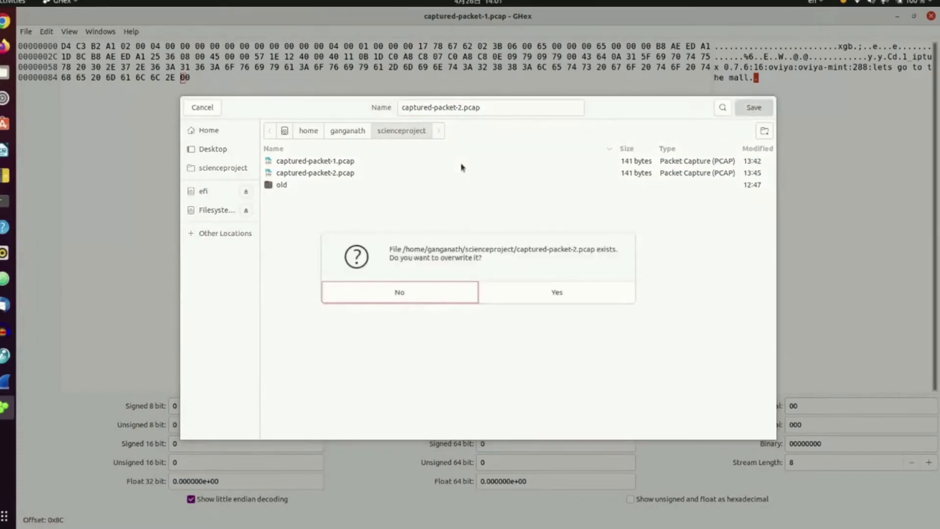
pyautogui.click(556, 292)
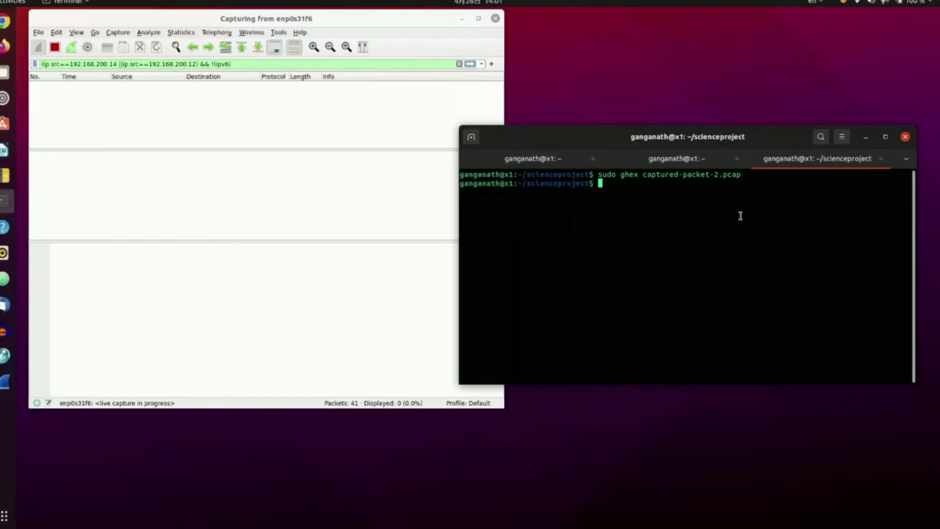
# Clear the Terminal screen before preparing the tcpreplay command for captured-packet-2.pcap
pyautogui.write('clear')
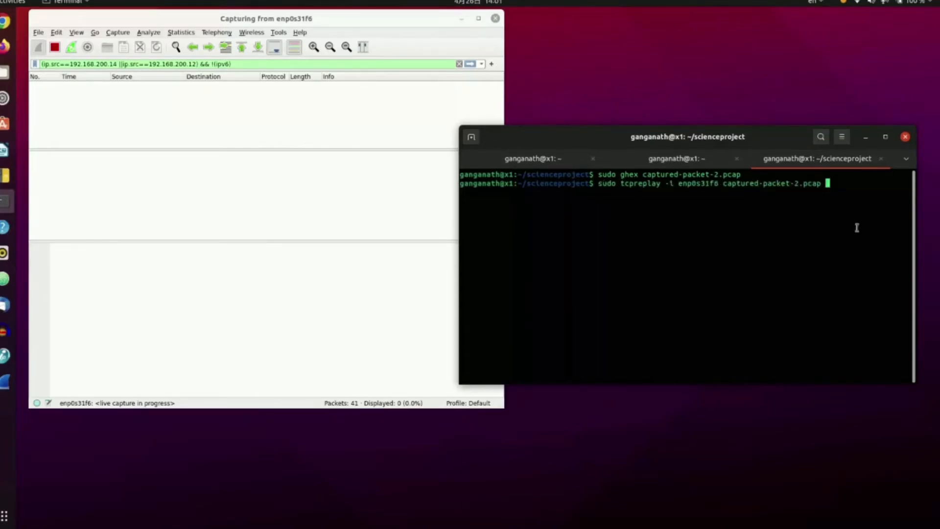
pyautogui.moveTo(813, 199)
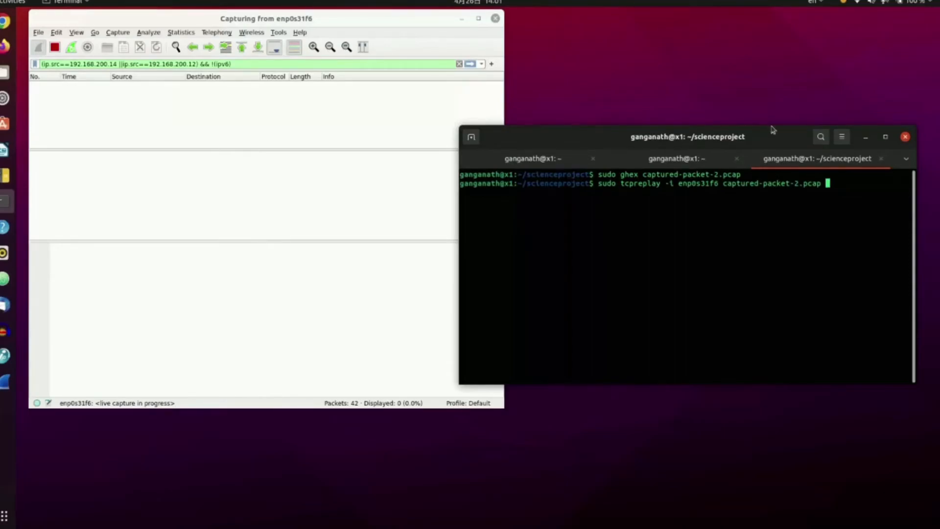
pyautogui.moveTo(772, 135)
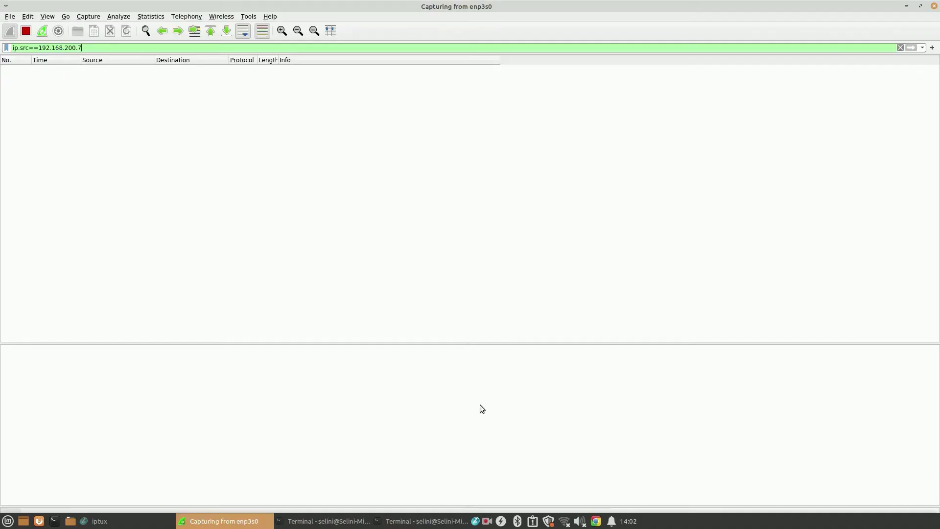
pyautogui.moveTo(357, 237)
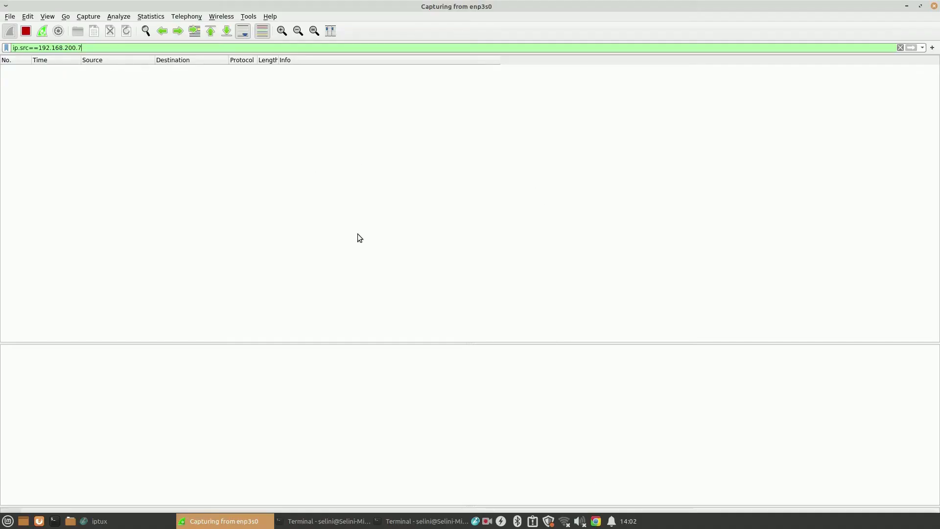
pyautogui.moveTo(368, 107)
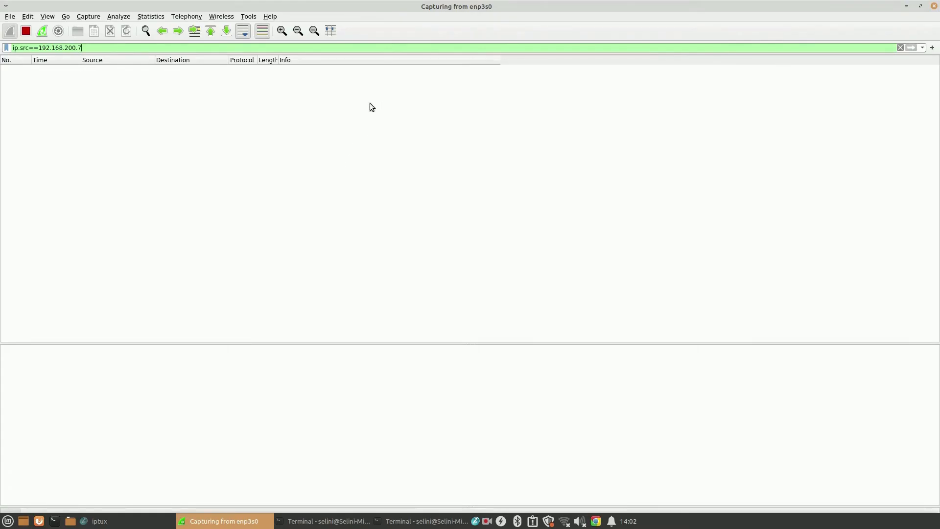
pyautogui.moveTo(195, 130)
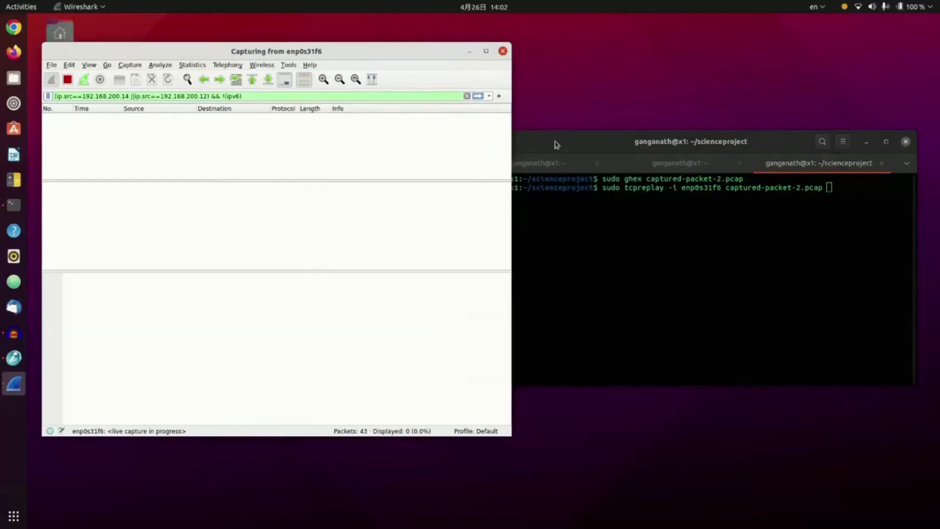
# Run sudo tcpreplay to send captured-packet-2.pcap out interface enp0s31f6
pyautogui.click(633, 286)
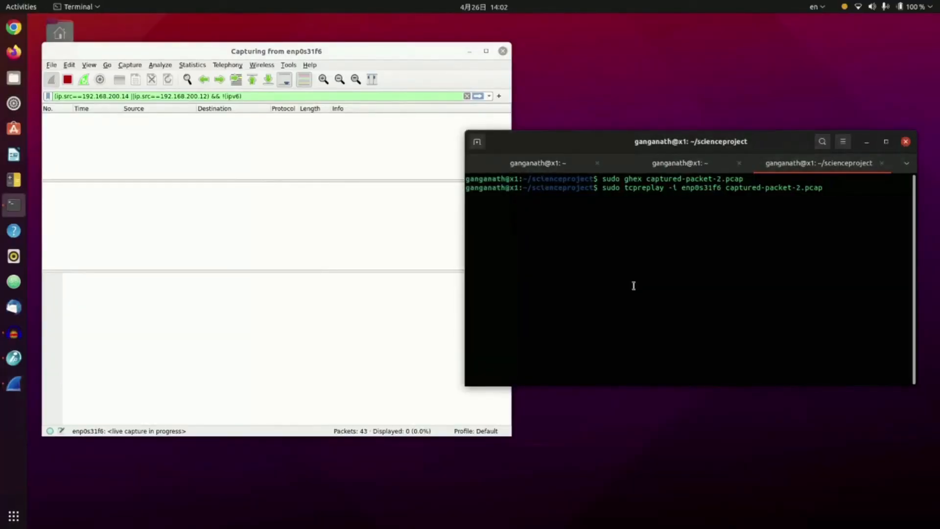
pyautogui.press('Return')
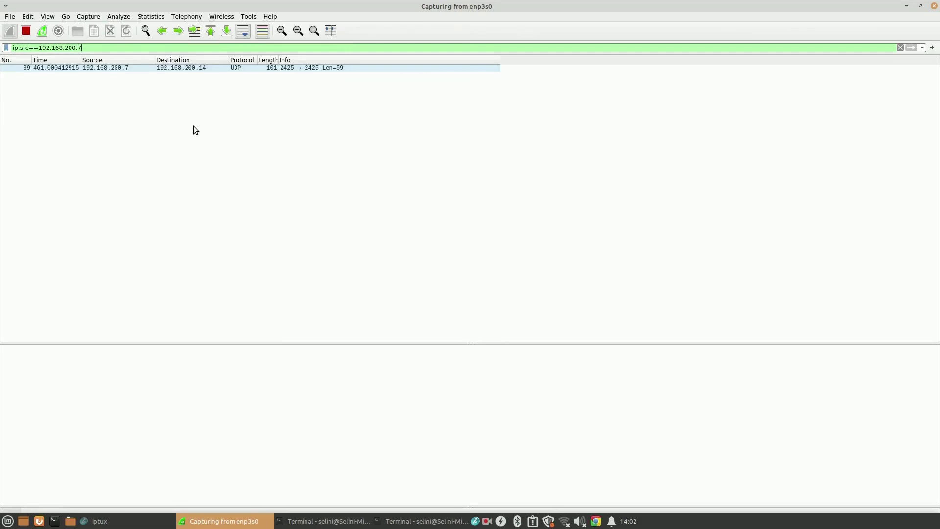
# View received UDP packet 39 from 192.168.200.7 in its own window showing 'lets go to the mall'
pyautogui.click(222, 67)
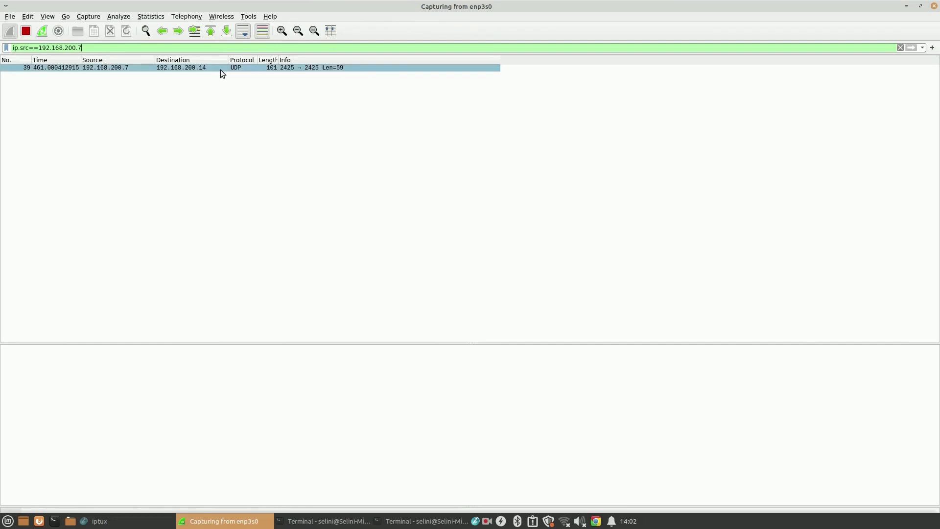
pyautogui.doubleClick(180, 67)
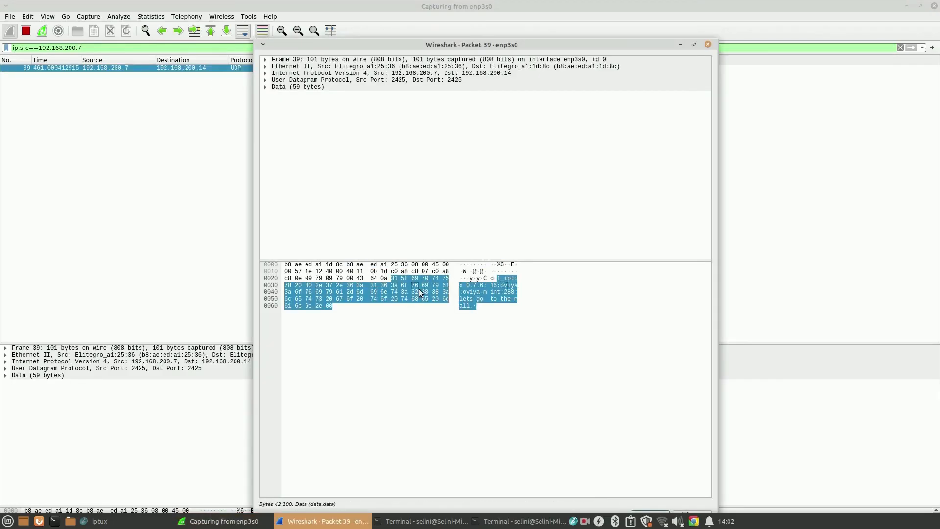
pyautogui.moveTo(443, 315)
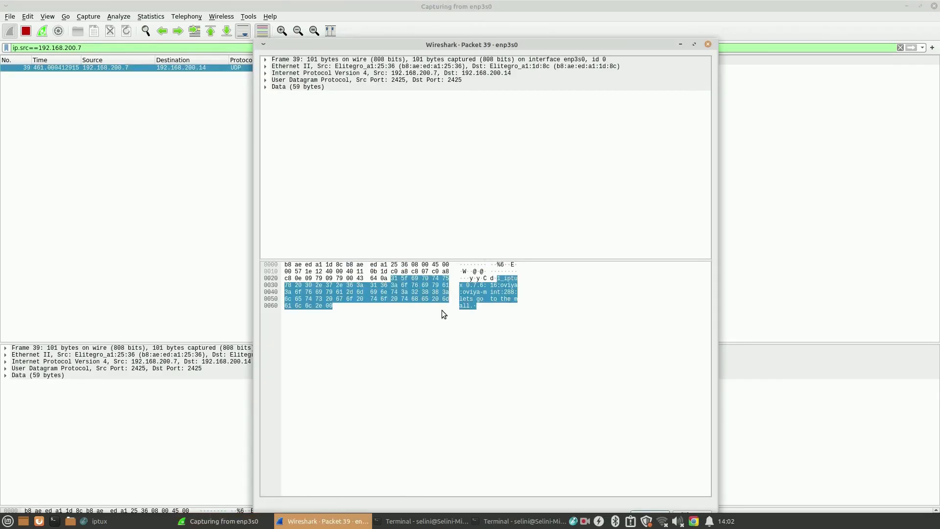